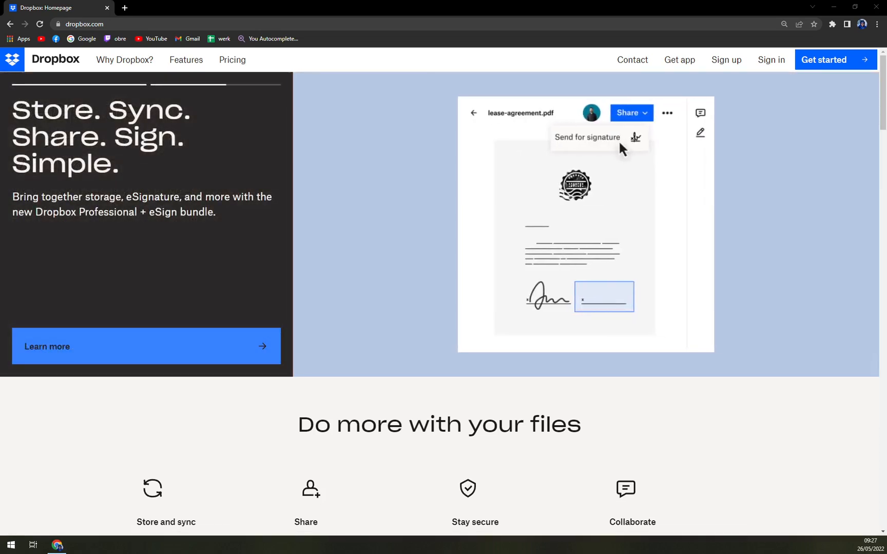
Open the Pricing page and highlight the Plus plan's 2,000 GB storage figure
{"action": "scroll", "scroll_direction": "down", "scroll_amount": 3}
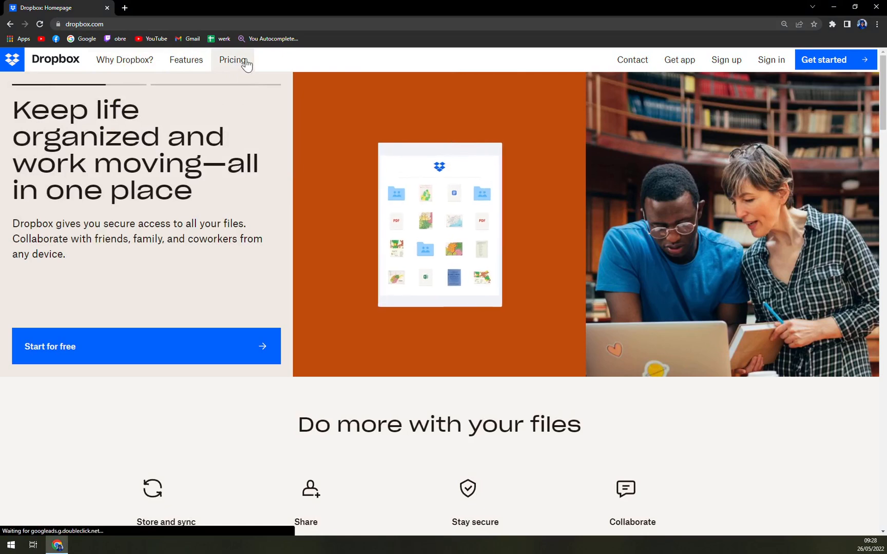
{"action": "left_click", "coordinate": [232, 59]}
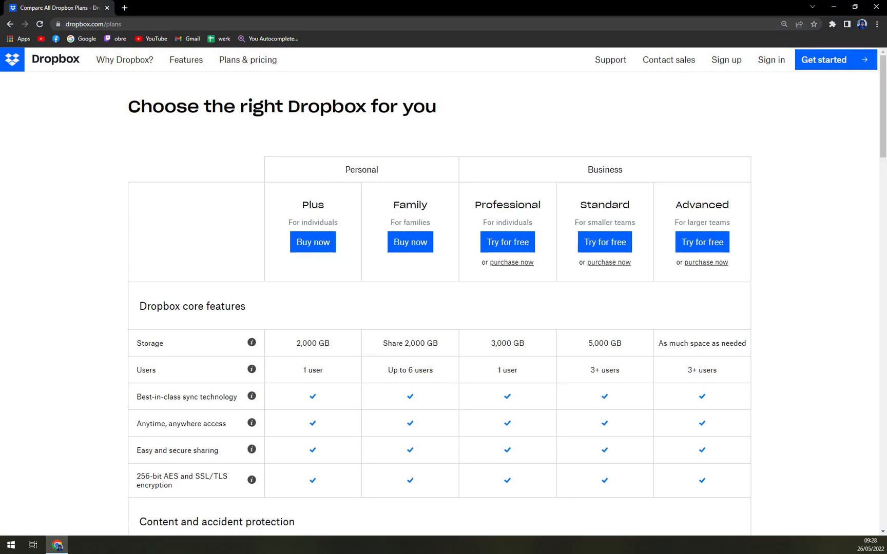
{"action": "mouse_move", "coordinate": [354, 202]}
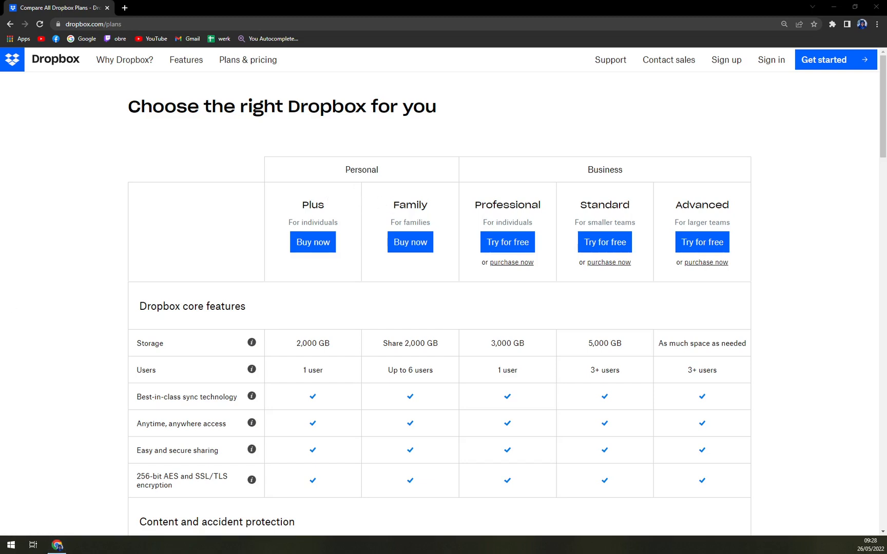
{"action": "double_click", "coordinate": [312, 343]}
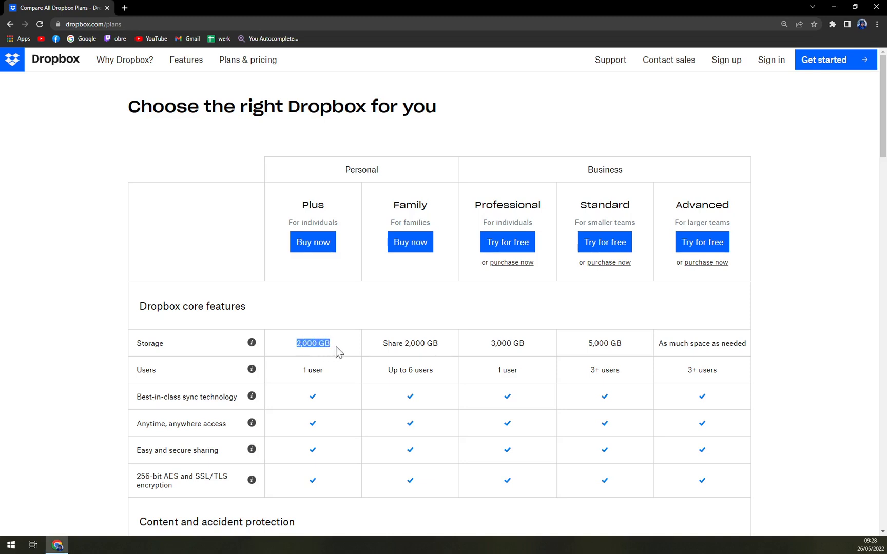
{"action": "mouse_move", "coordinate": [383, 351]}
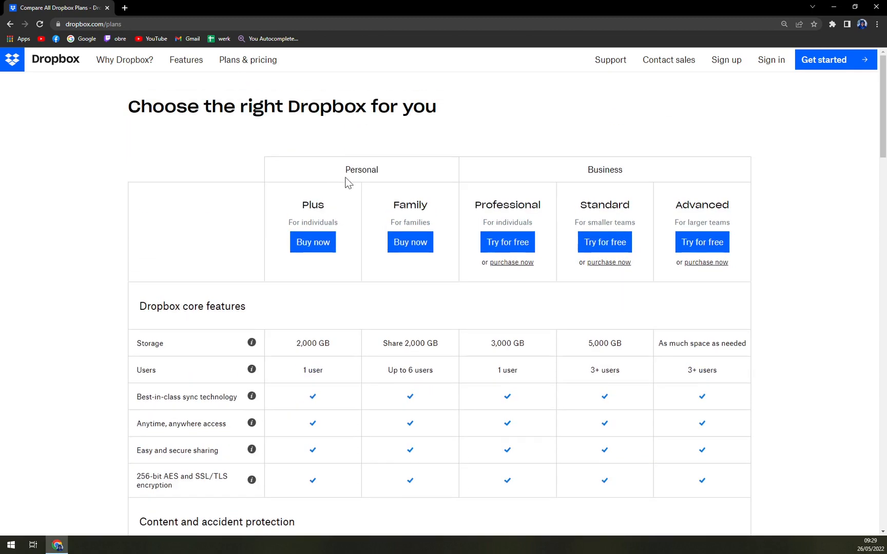
Scroll through the feature table for Plus, Family, Professional, Standard and Advanced plans
{"action": "scroll", "scroll_direction": "down", "scroll_amount": 3}
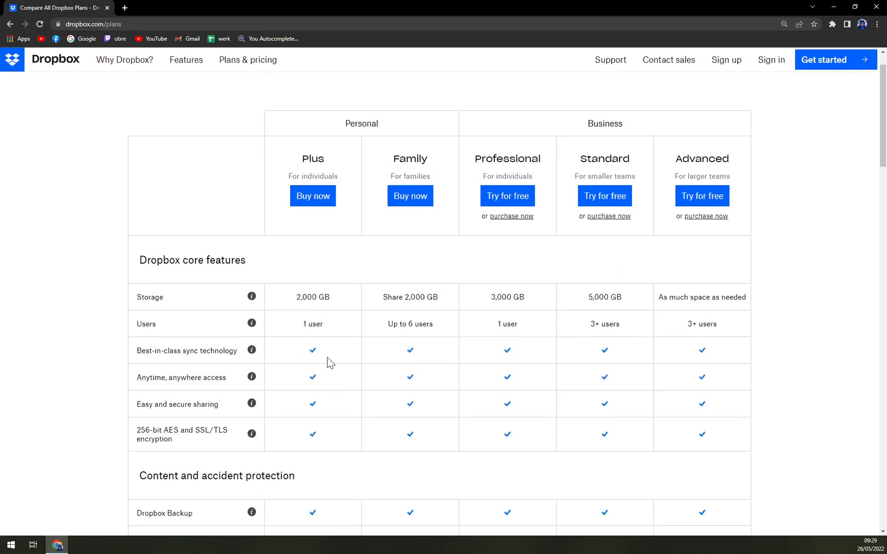
{"action": "scroll", "scroll_direction": "down", "scroll_amount": 3}
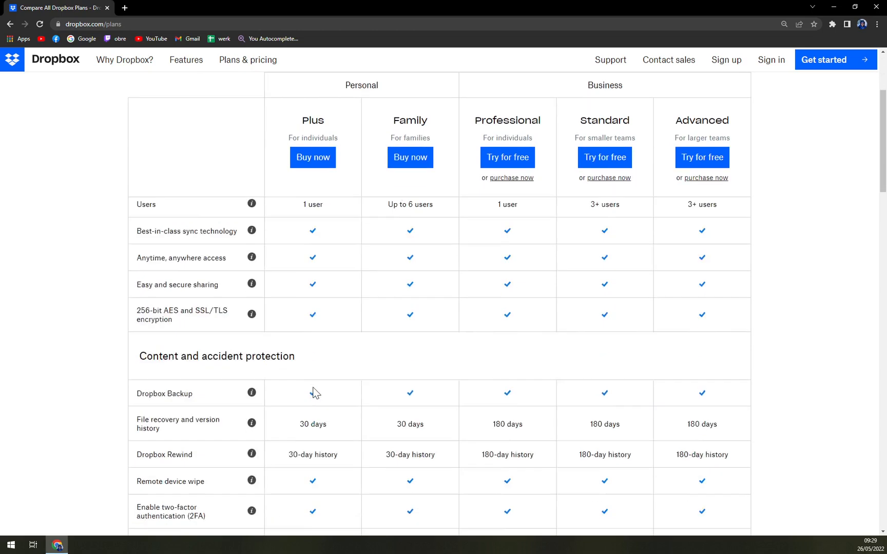
{"action": "scroll", "scroll_direction": "up", "scroll_amount": 3}
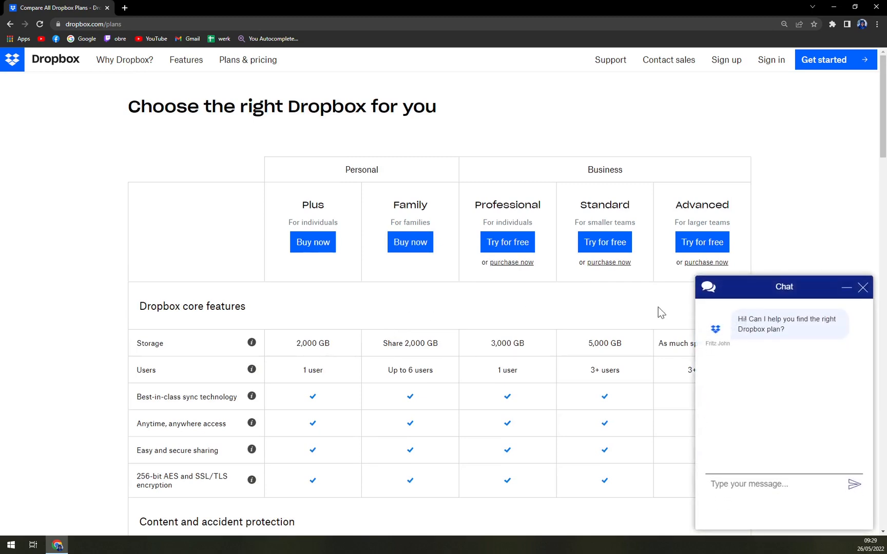
{"action": "scroll", "scroll_direction": "down", "scroll_amount": 3}
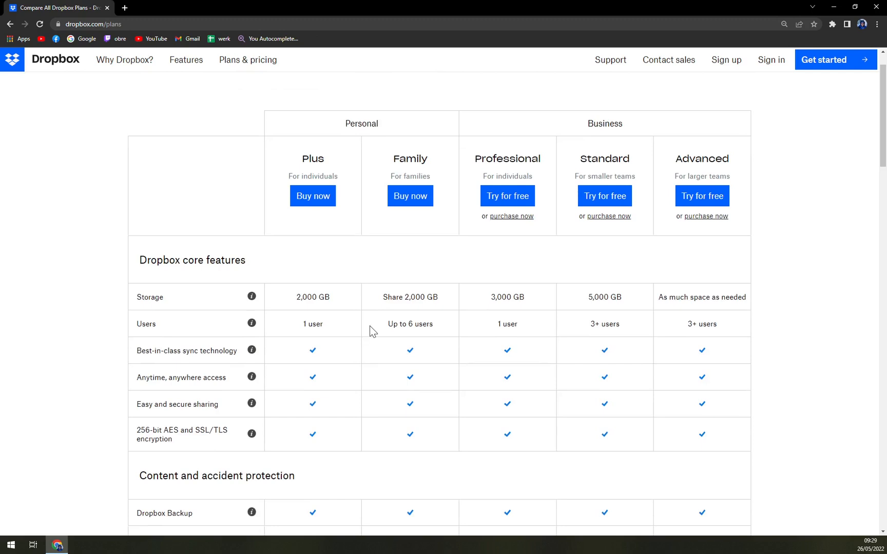
{"action": "scroll", "scroll_direction": "down", "scroll_amount": 3}
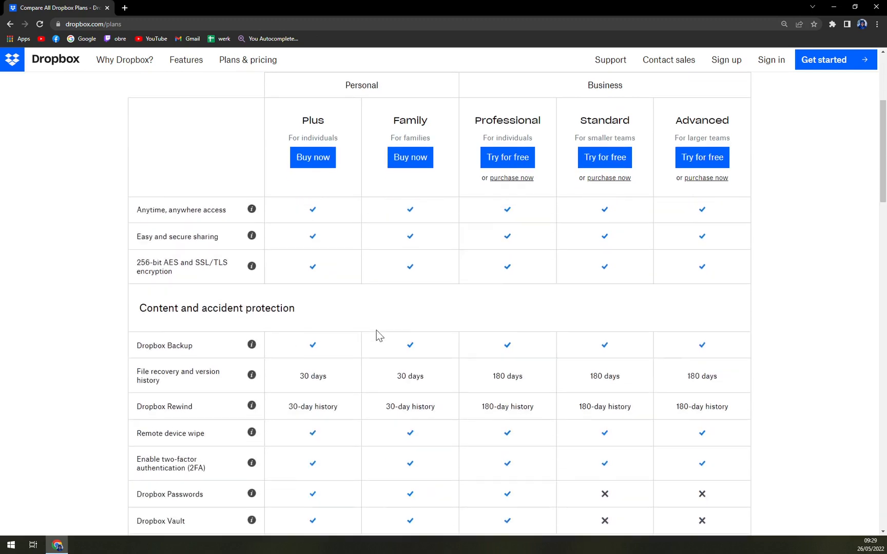
{"action": "scroll", "scroll_direction": "down", "scroll_amount": 3}
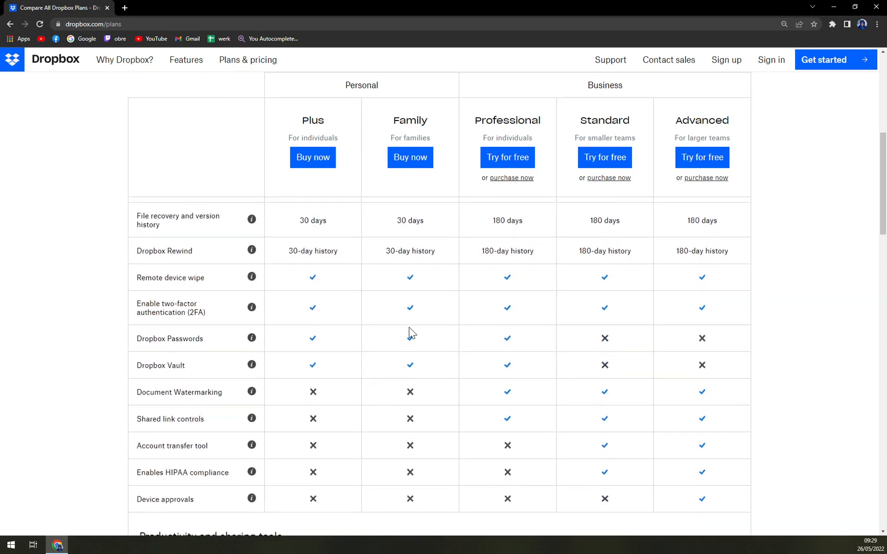
{"action": "scroll", "scroll_direction": "down", "scroll_amount": 3}
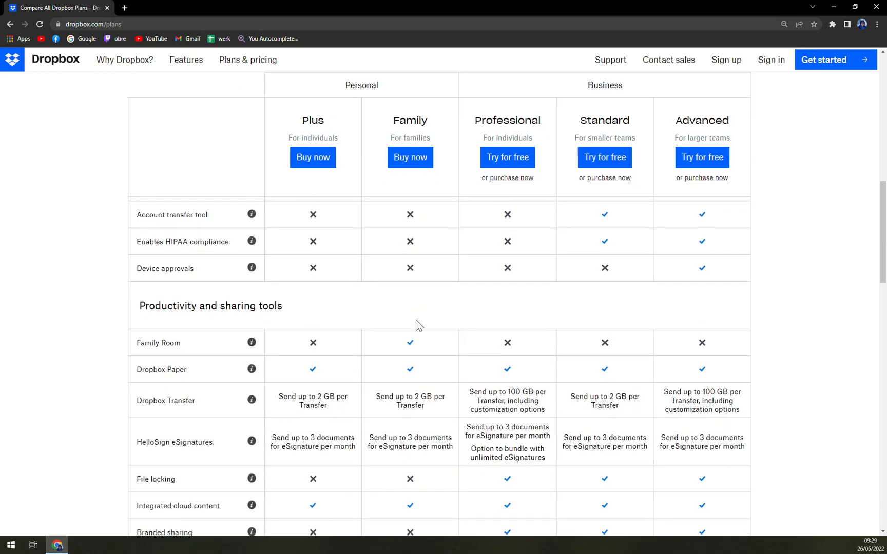
{"action": "mouse_move", "coordinate": [411, 350]}
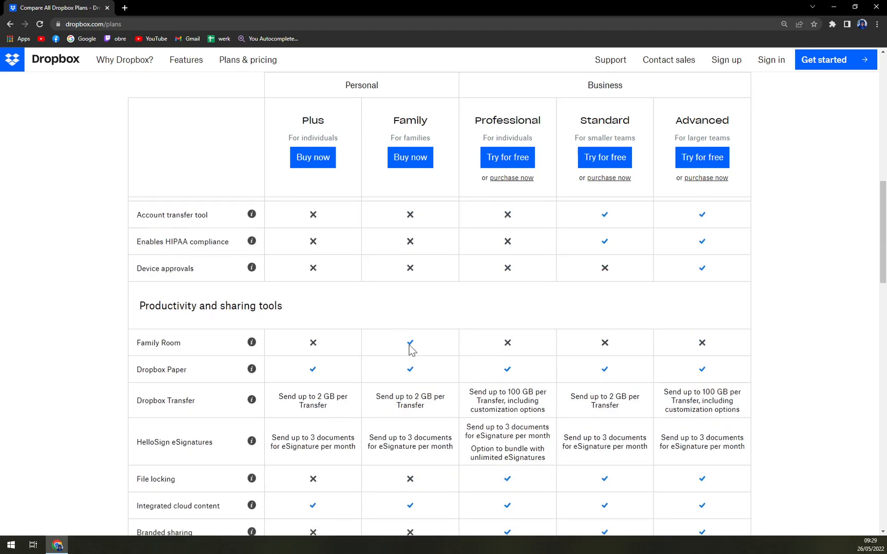
{"action": "scroll", "scroll_direction": "down", "scroll_amount": 3}
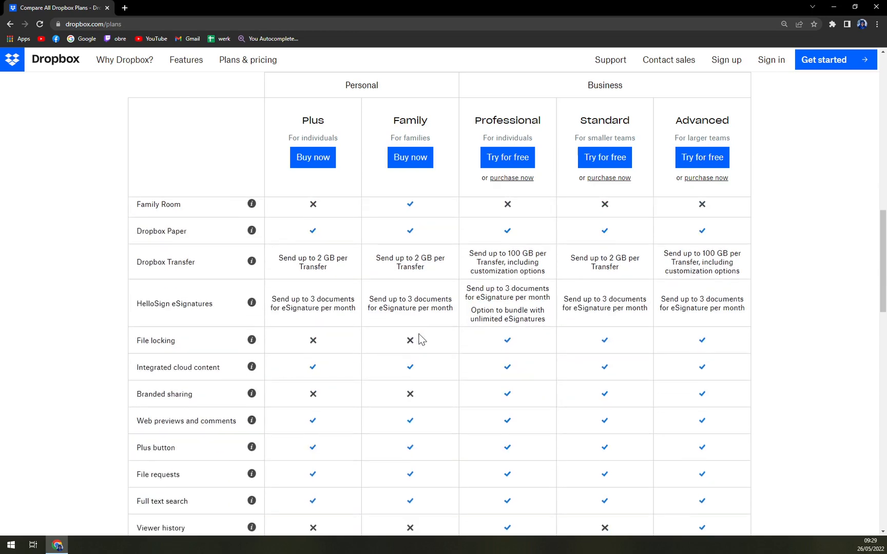
{"action": "scroll", "scroll_direction": "down", "scroll_amount": 3}
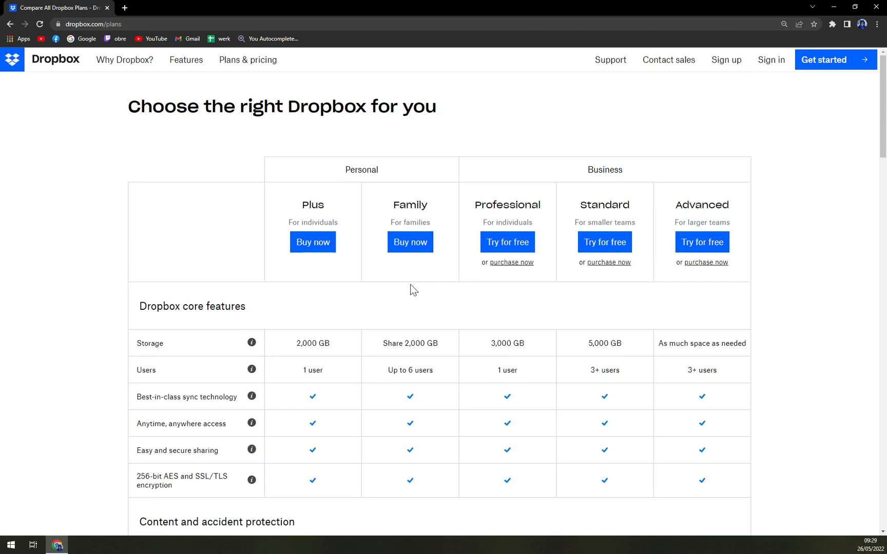
{"action": "mouse_move", "coordinate": [569, 193]}
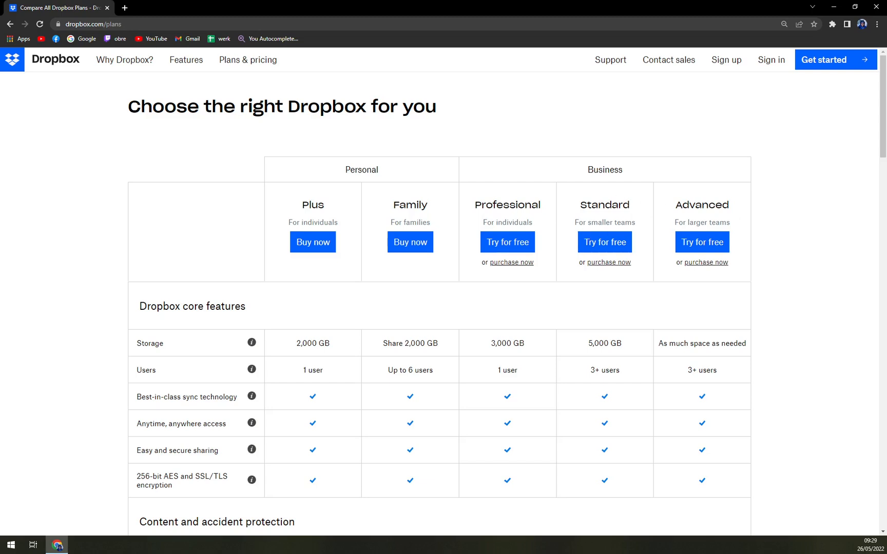
{"action": "mouse_move", "coordinate": [540, 225]}
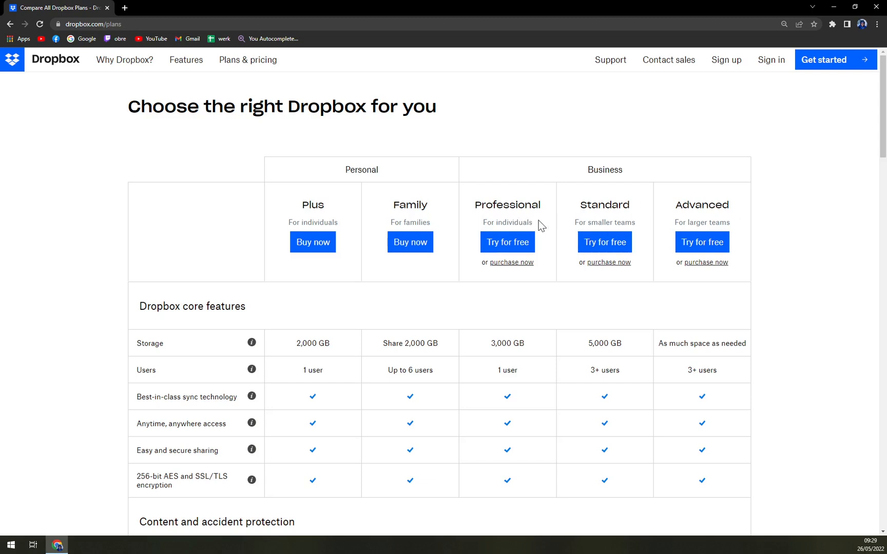
{"action": "double_click", "coordinate": [505, 342]}
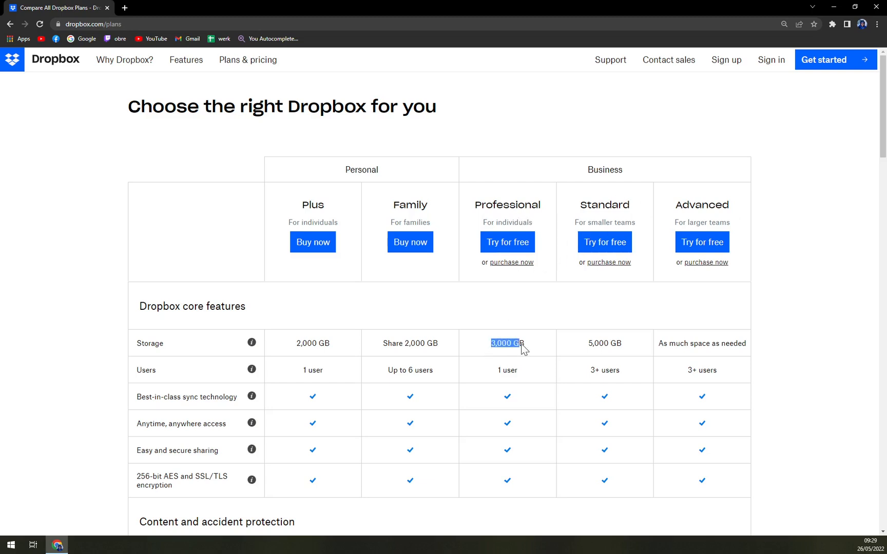
{"action": "scroll", "scroll_direction": "down", "scroll_amount": 3}
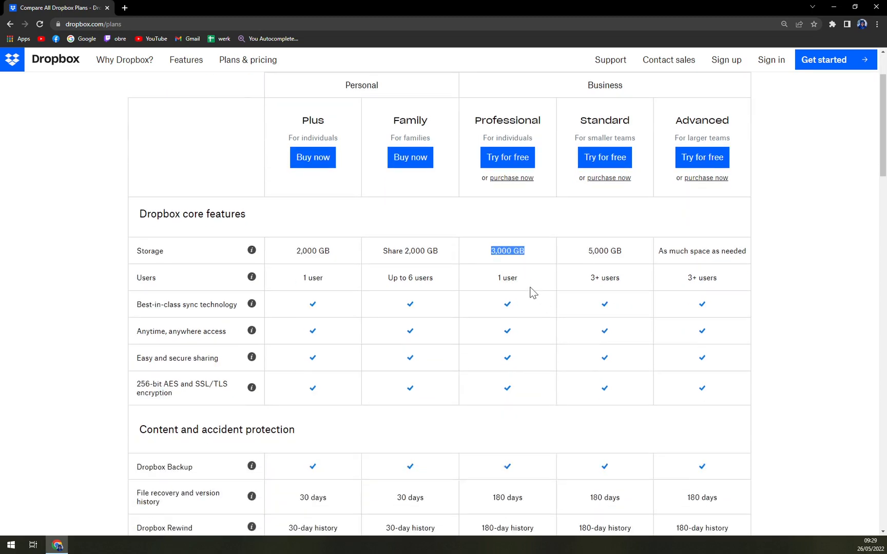
{"action": "scroll", "scroll_direction": "up", "scroll_amount": 3}
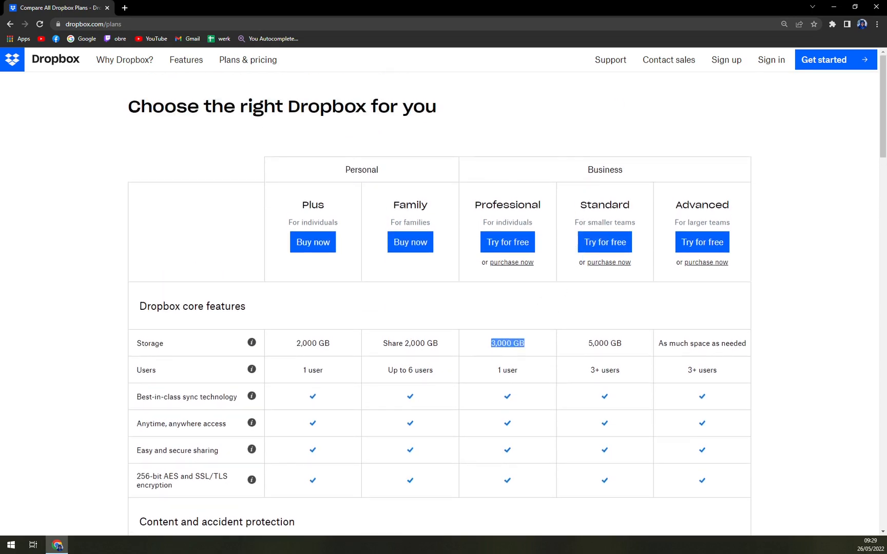
{"action": "mouse_move", "coordinate": [580, 129]}
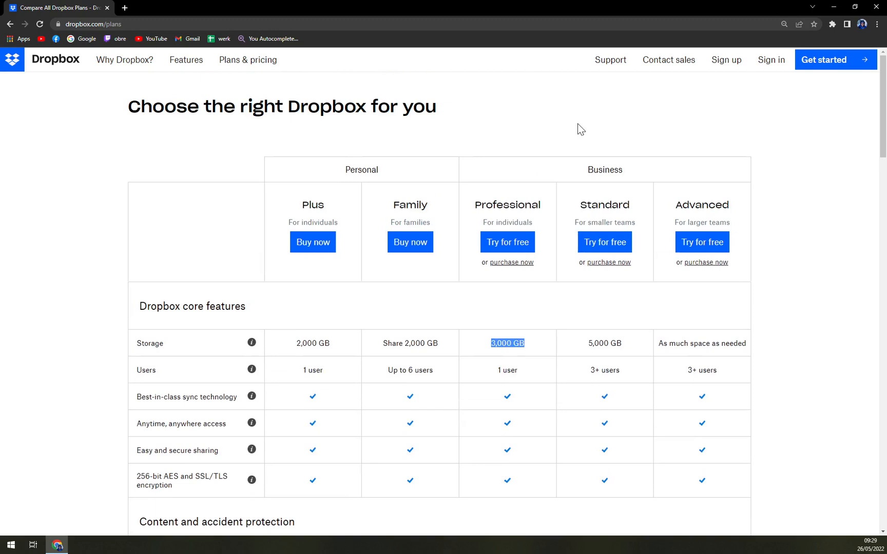
{"action": "mouse_move", "coordinate": [583, 151]}
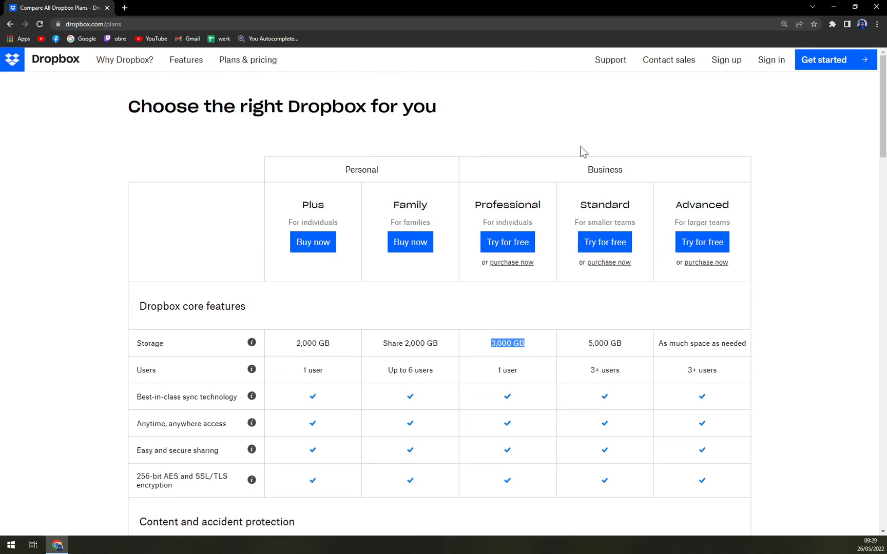
{"action": "mouse_move", "coordinate": [615, 381]}
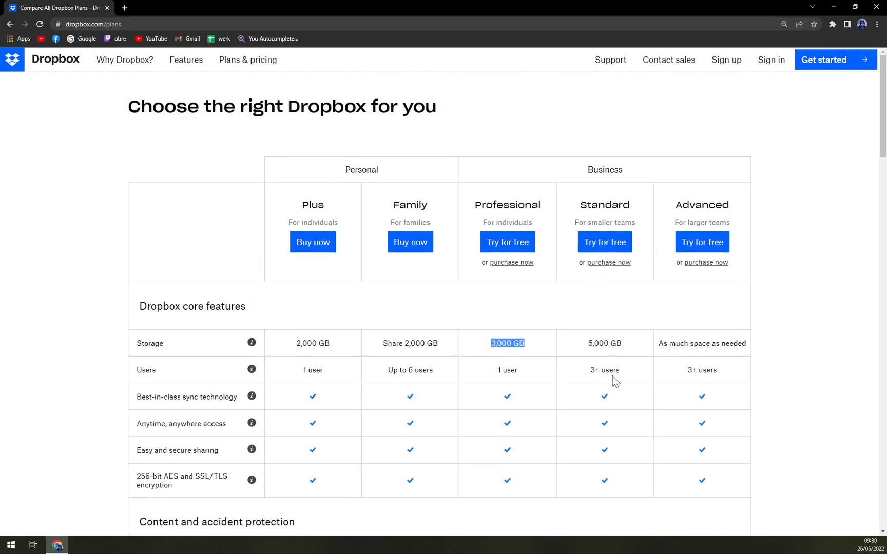
{"action": "mouse_move", "coordinate": [658, 379]}
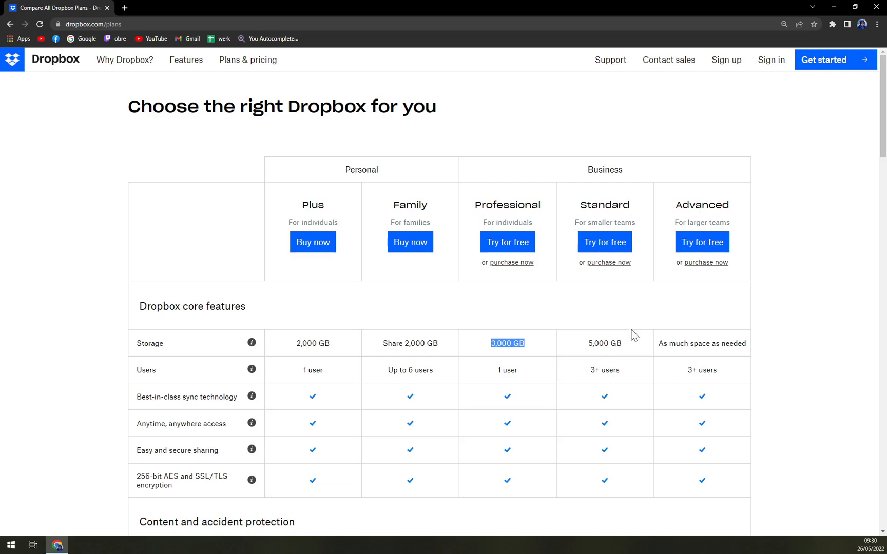
{"action": "mouse_move", "coordinate": [704, 216]}
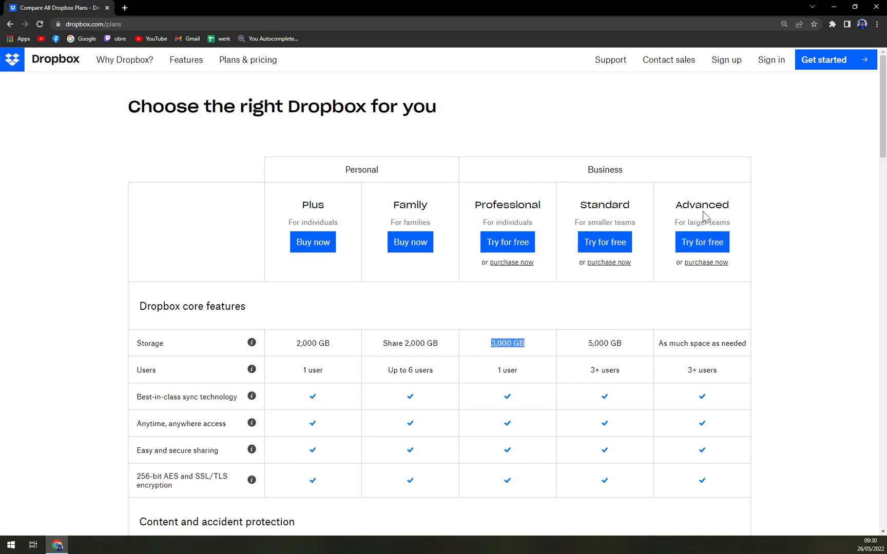
{"action": "mouse_move", "coordinate": [649, 202]}
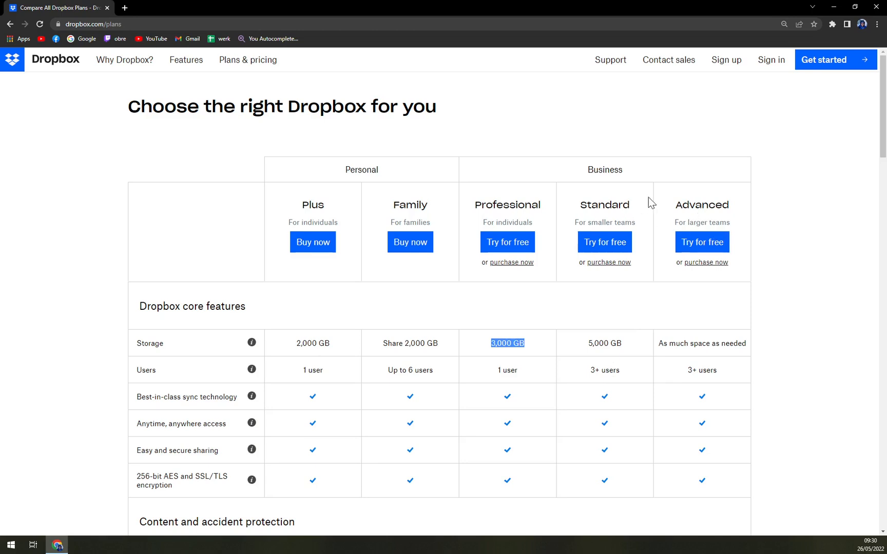
{"action": "mouse_move", "coordinate": [702, 242]}
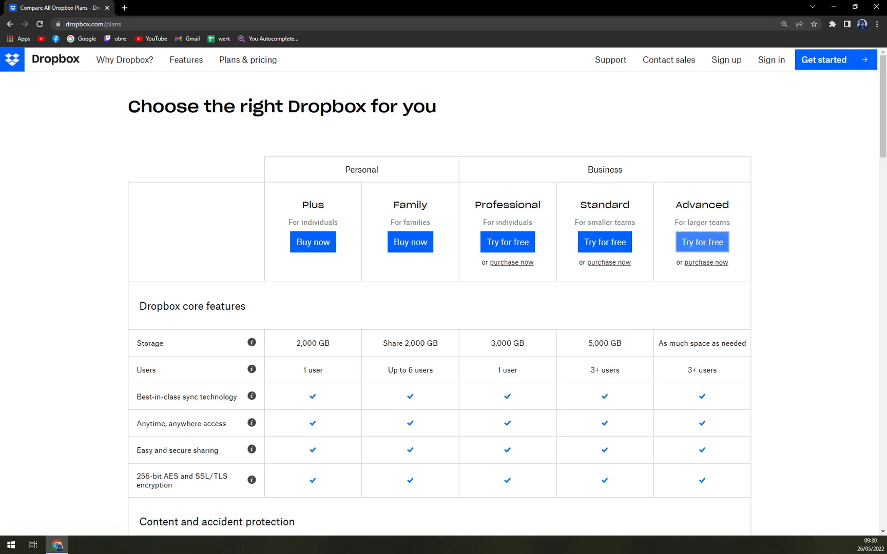
{"action": "left_click", "coordinate": [702, 242]}
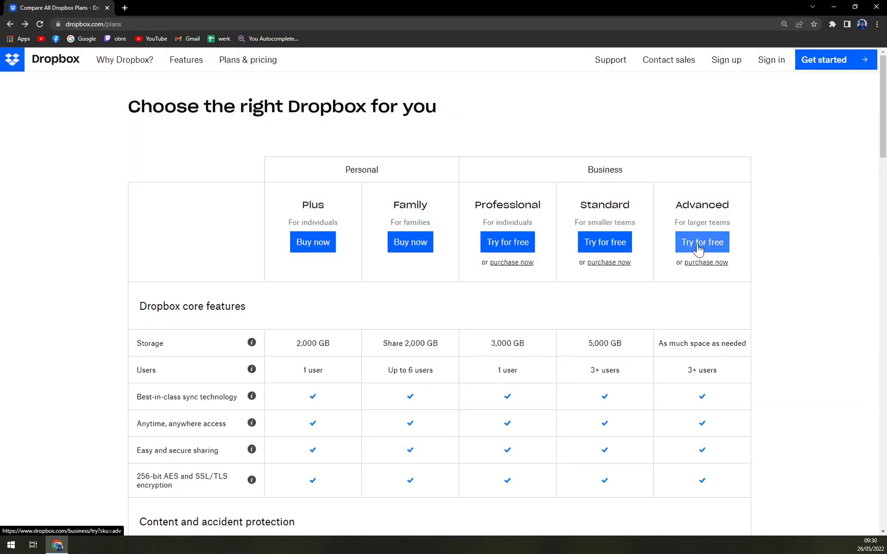
Start the Advanced plan free trial, signing up with the existing Google account
{"action": "left_click", "coordinate": [701, 243]}
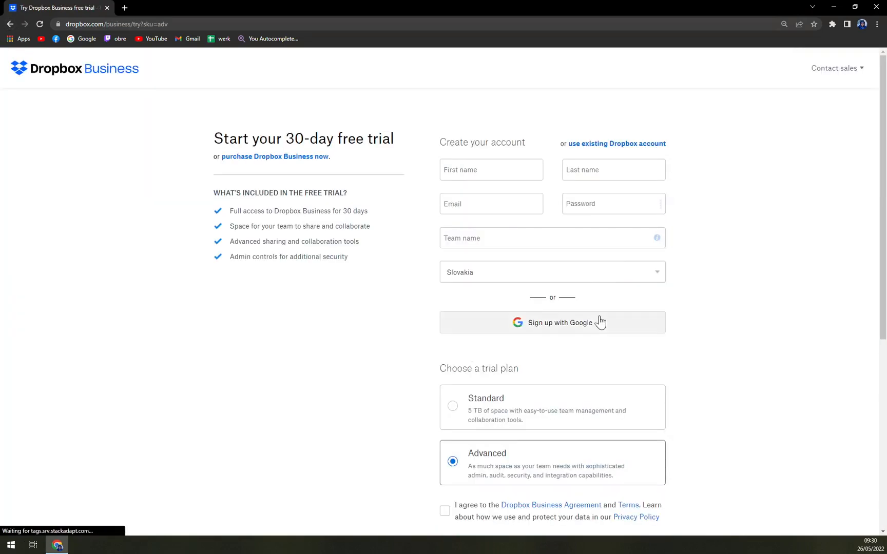
{"action": "left_click", "coordinate": [553, 322]}
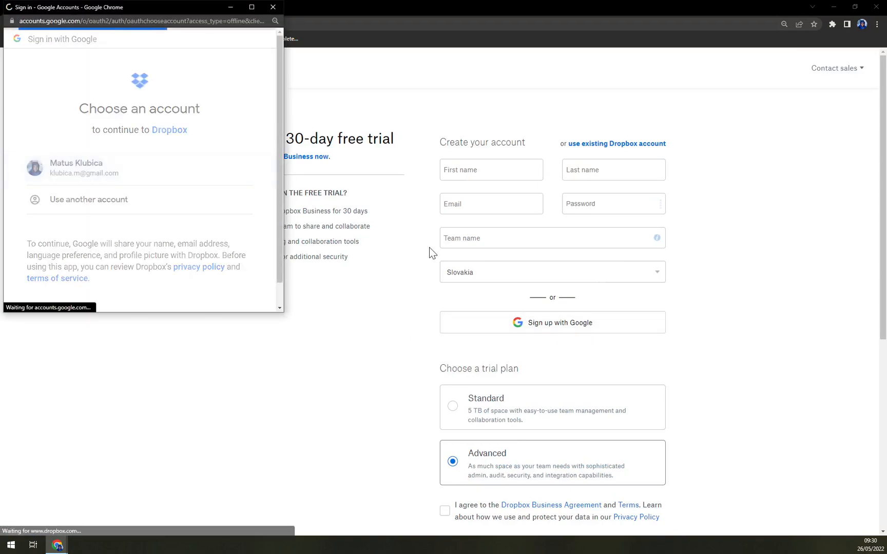
{"action": "left_click", "coordinate": [76, 167]}
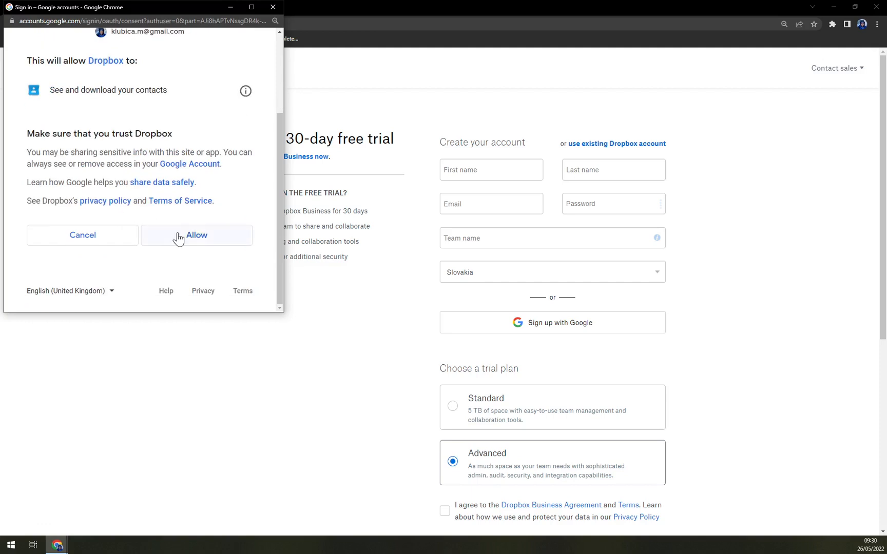
{"action": "left_click", "coordinate": [196, 235]}
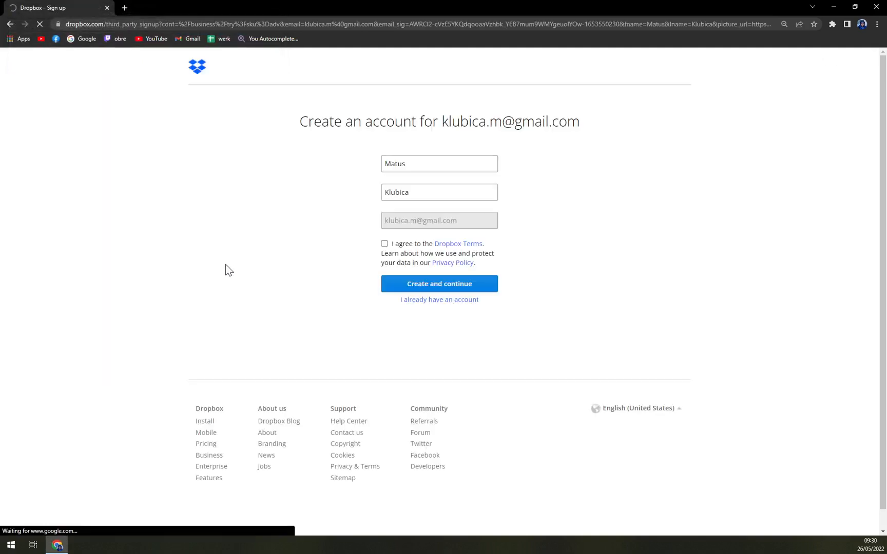
Agree to the Dropbox Terms and create the account
{"action": "left_click", "coordinate": [384, 244]}
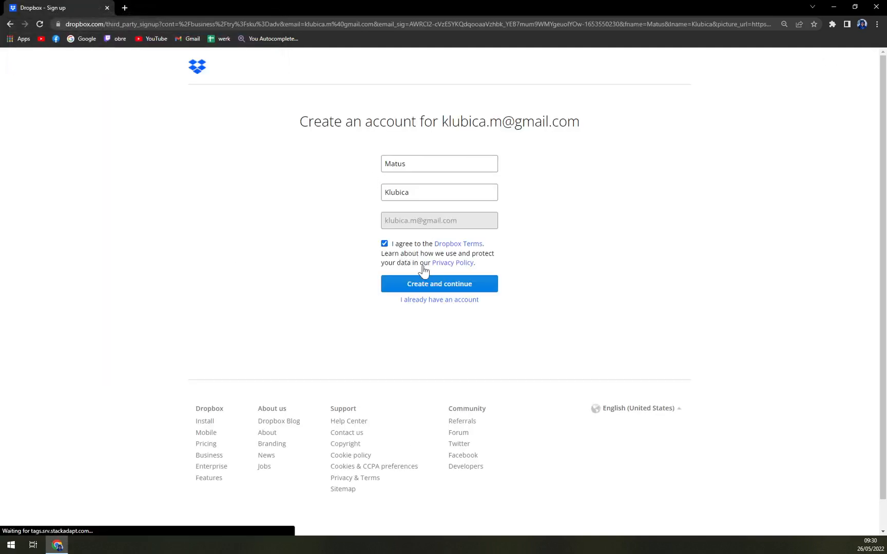
{"action": "left_click", "coordinate": [439, 283]}
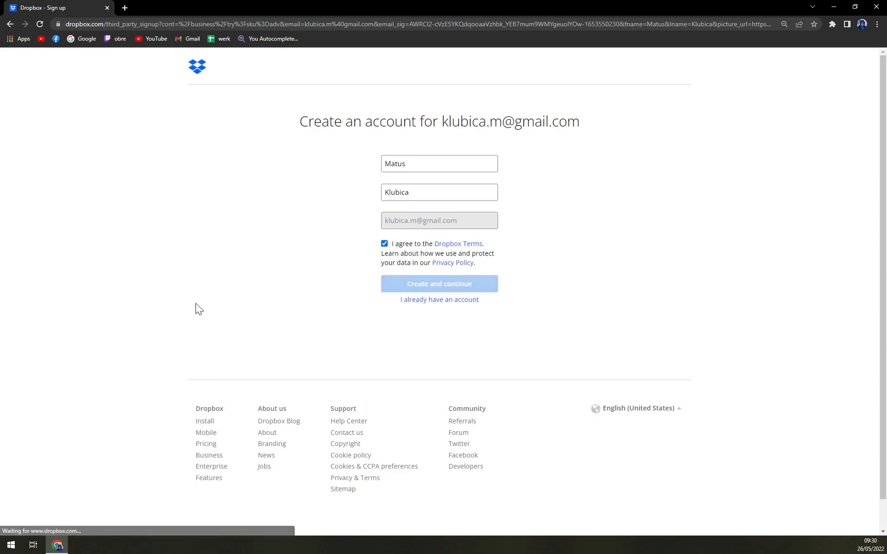
{"action": "mouse_move", "coordinate": [202, 303]}
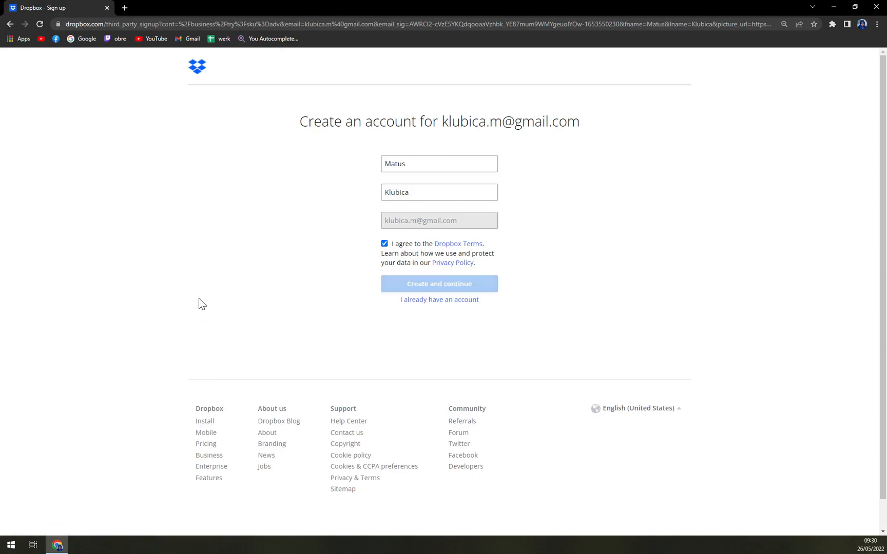
{"action": "mouse_move", "coordinate": [214, 266]}
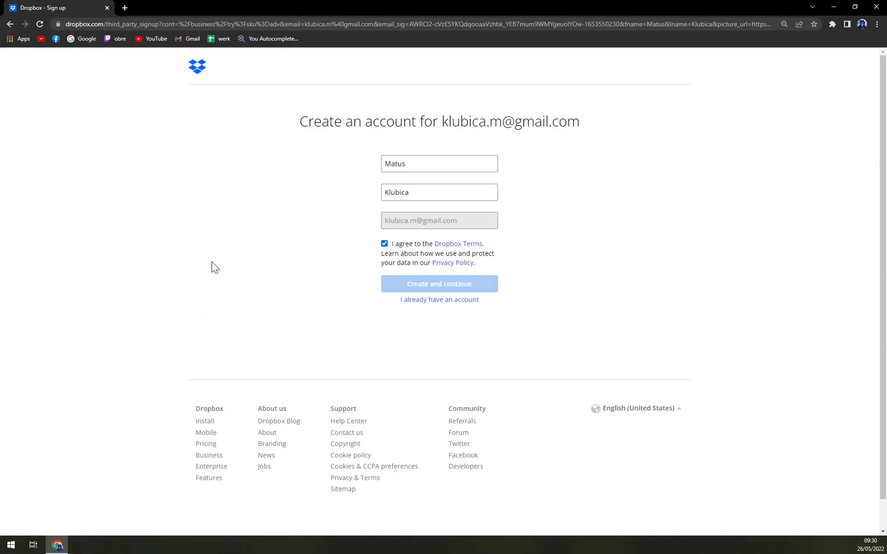
{"action": "left_click", "coordinate": [439, 284]}
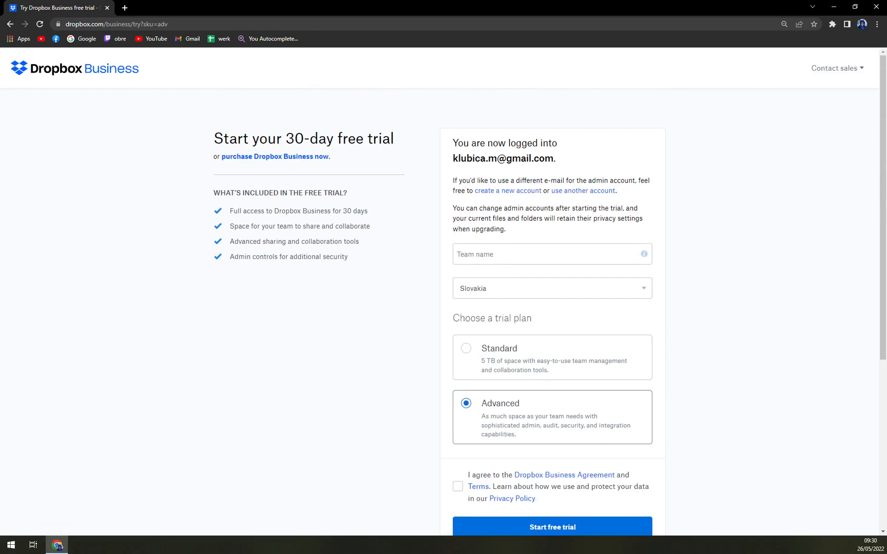
Enter 'MKTutorial' as the team name
{"action": "left_click", "coordinate": [551, 254]}
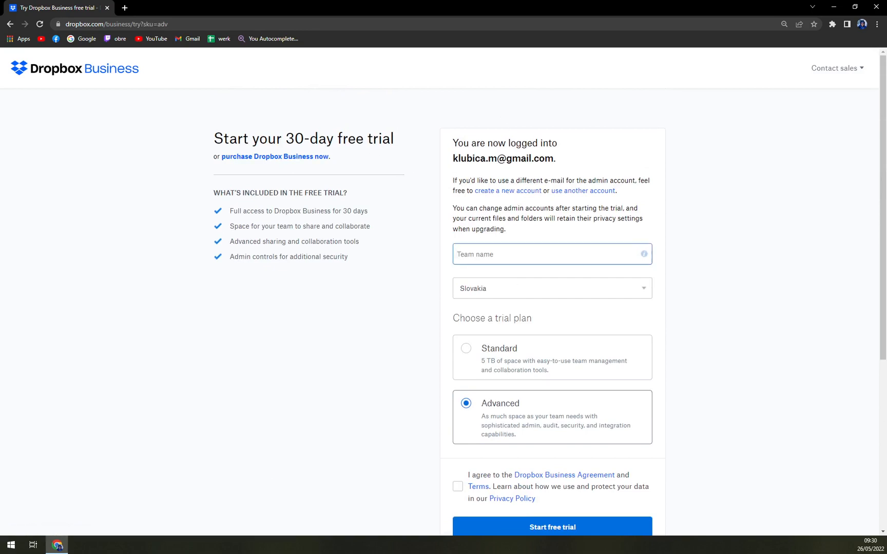
{"action": "type", "text": "MKTutori"}
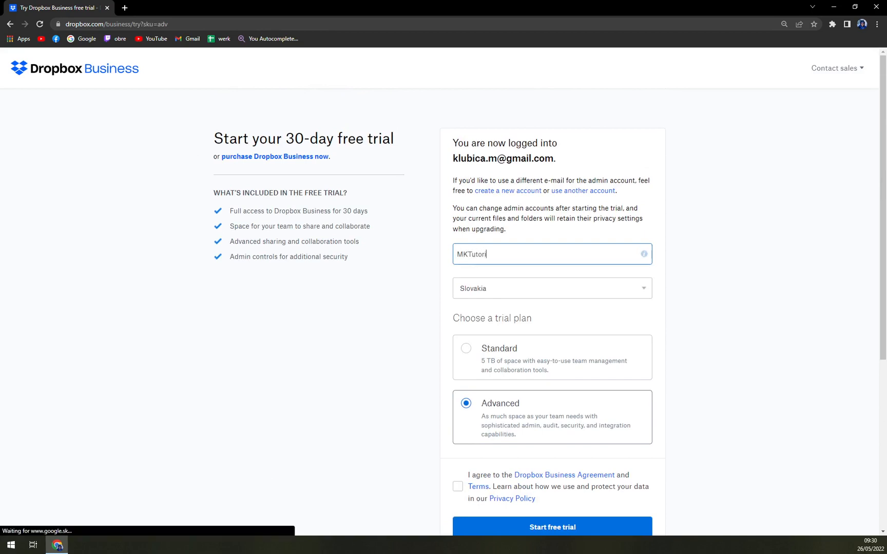
{"action": "type", "text": "al"}
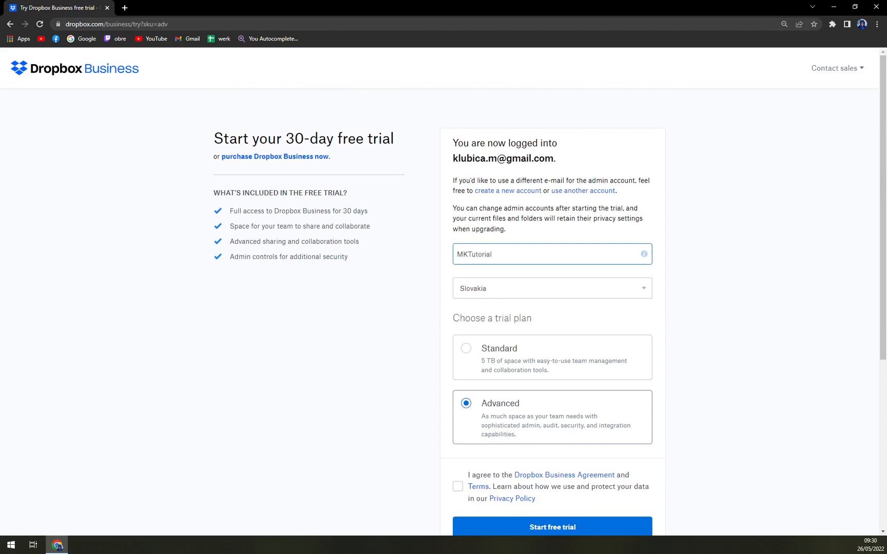
{"action": "scroll", "scroll_direction": "down", "scroll_amount": 3}
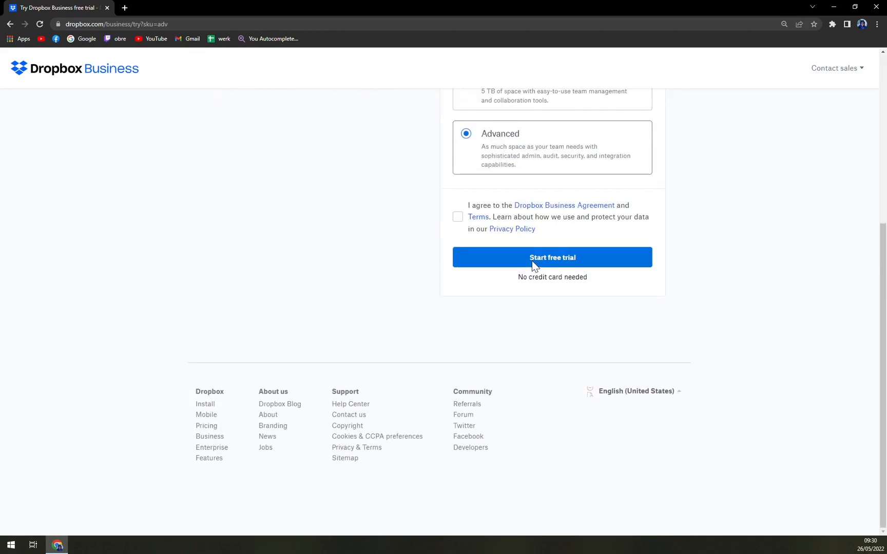
Accept the Business Agreement, select the Standard plan, and start the free trial
{"action": "left_click", "coordinate": [457, 355]}
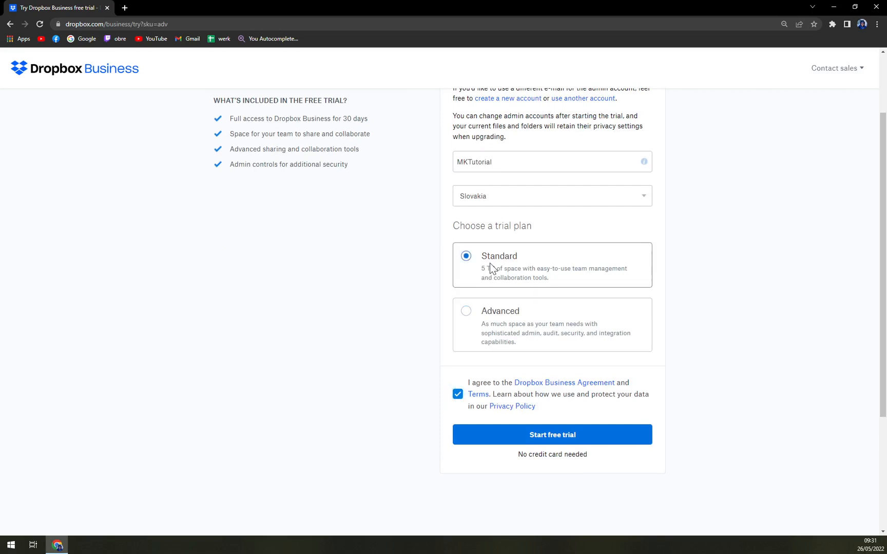
{"action": "left_click", "coordinate": [465, 311]}
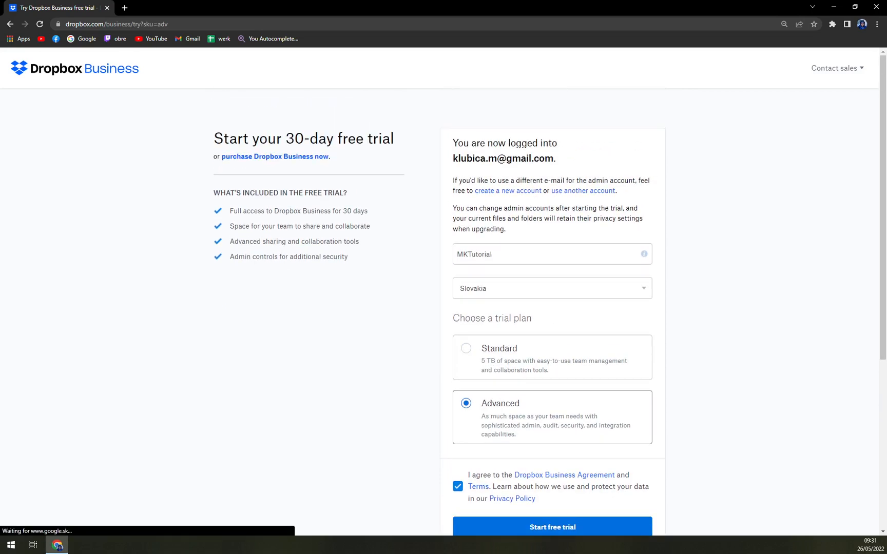
{"action": "scroll", "scroll_direction": "down", "scroll_amount": 3}
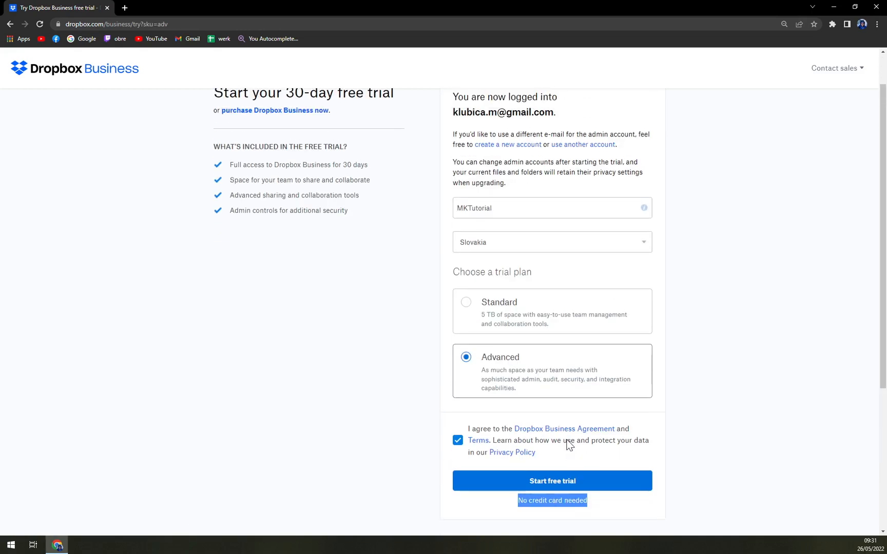
{"action": "mouse_move", "coordinate": [545, 437]}
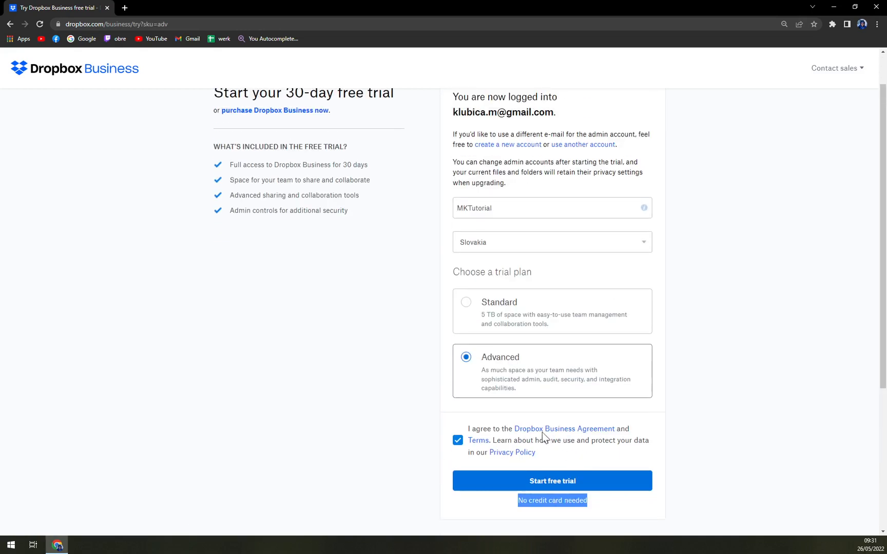
{"action": "mouse_move", "coordinate": [563, 429]}
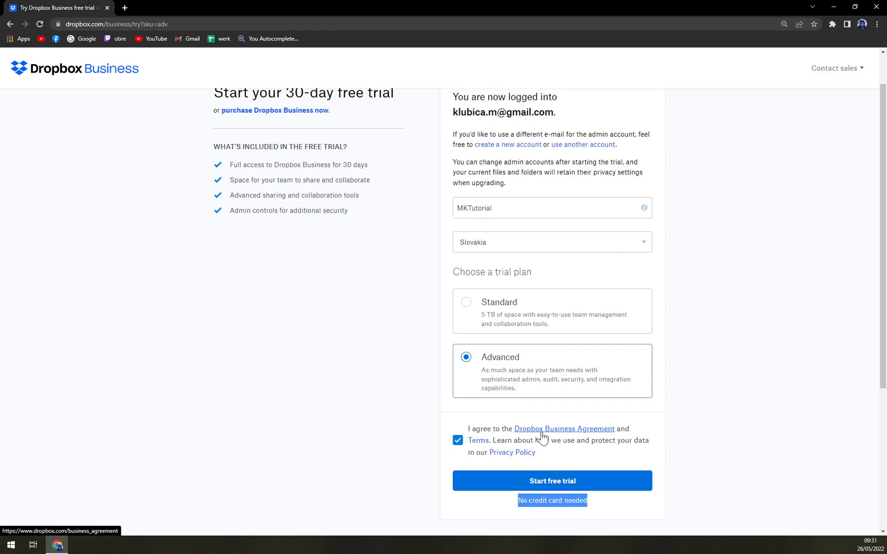
{"action": "mouse_move", "coordinate": [465, 385]}
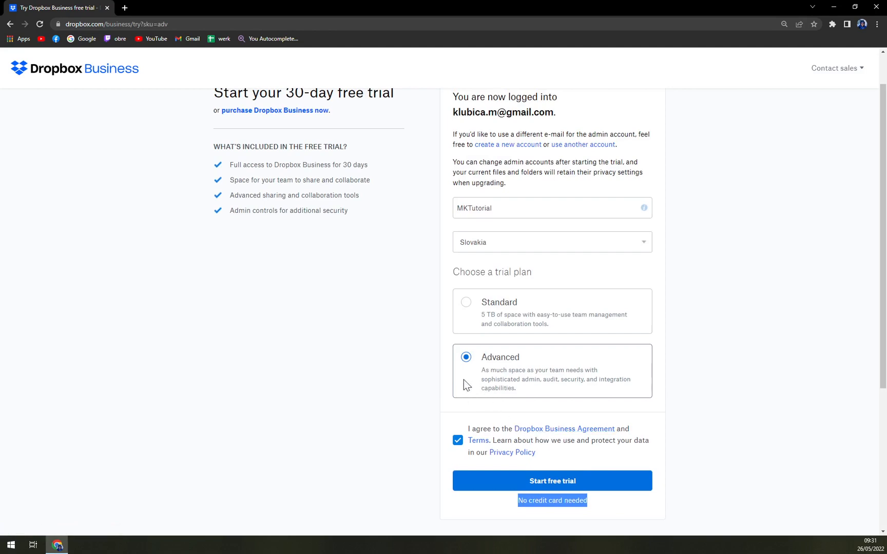
{"action": "mouse_move", "coordinate": [266, 351]}
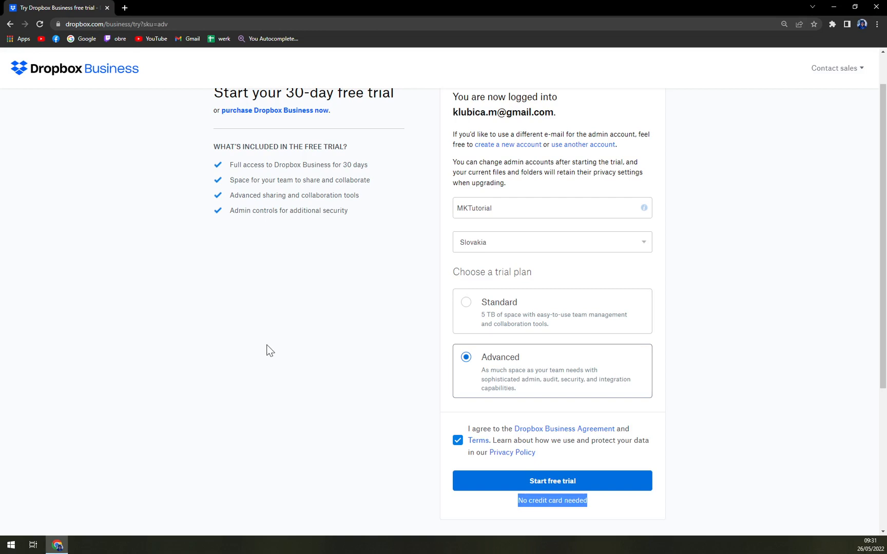
{"action": "mouse_move", "coordinate": [278, 343]}
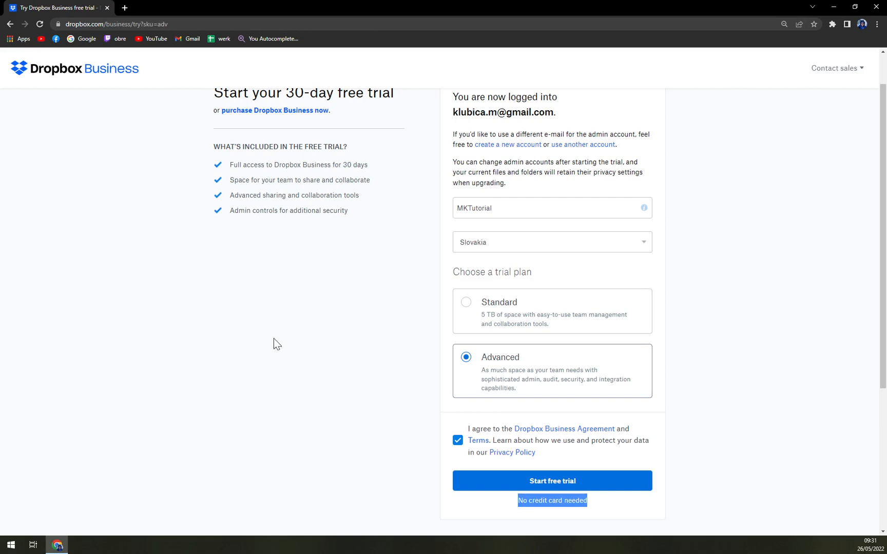
{"action": "mouse_move", "coordinate": [294, 345]}
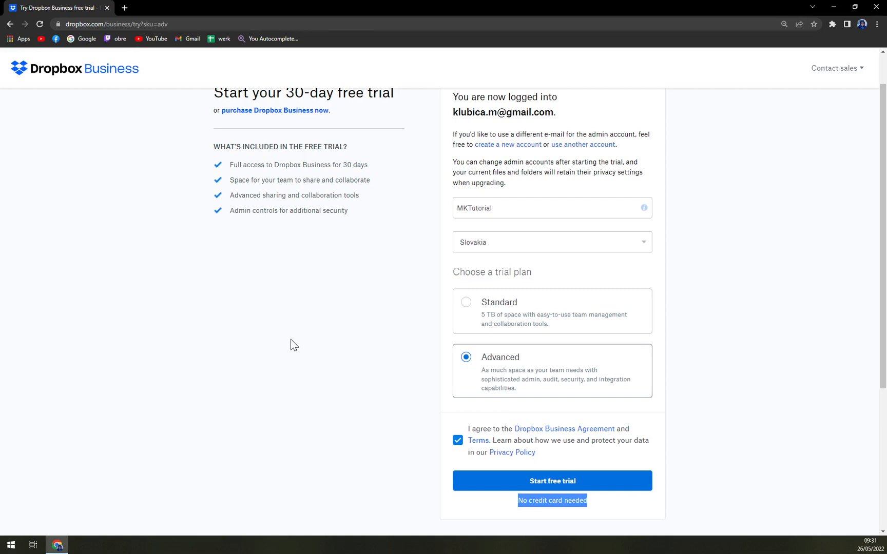
{"action": "mouse_move", "coordinate": [306, 321]}
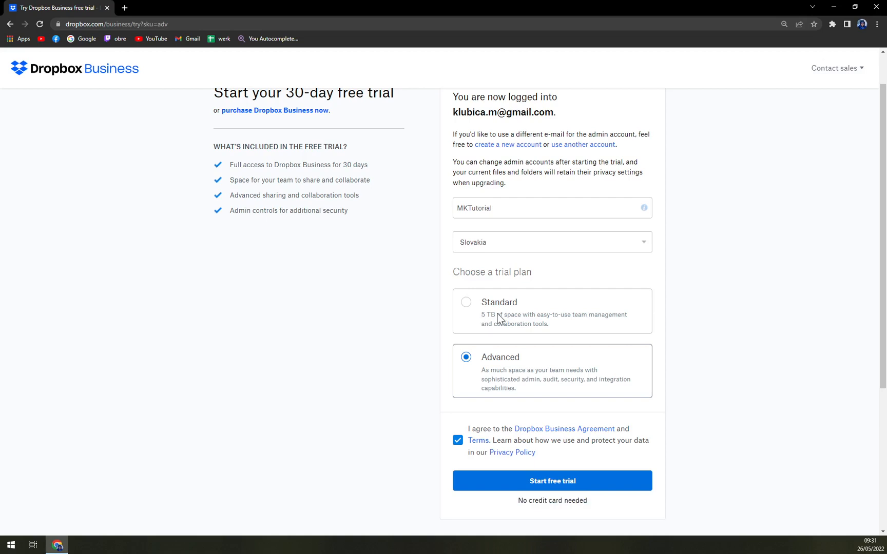
{"action": "left_click", "coordinate": [465, 302]}
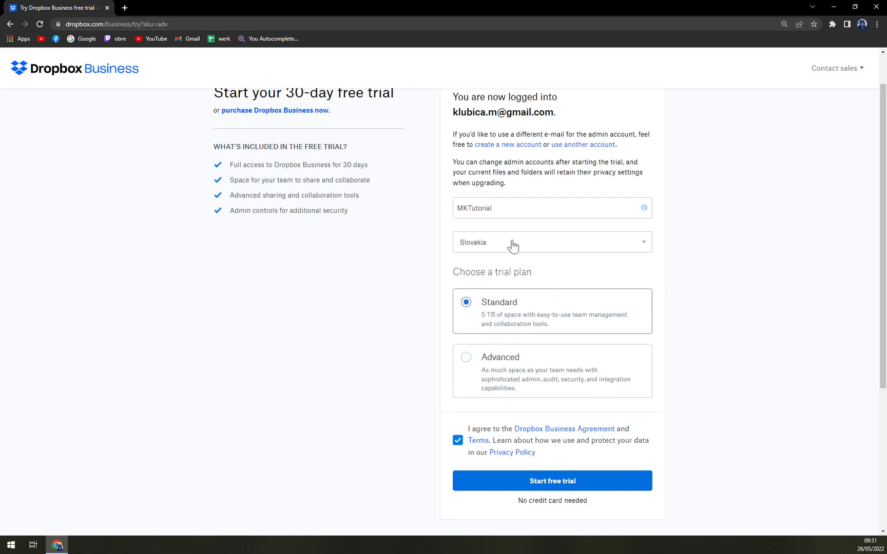
{"action": "mouse_move", "coordinate": [542, 464]}
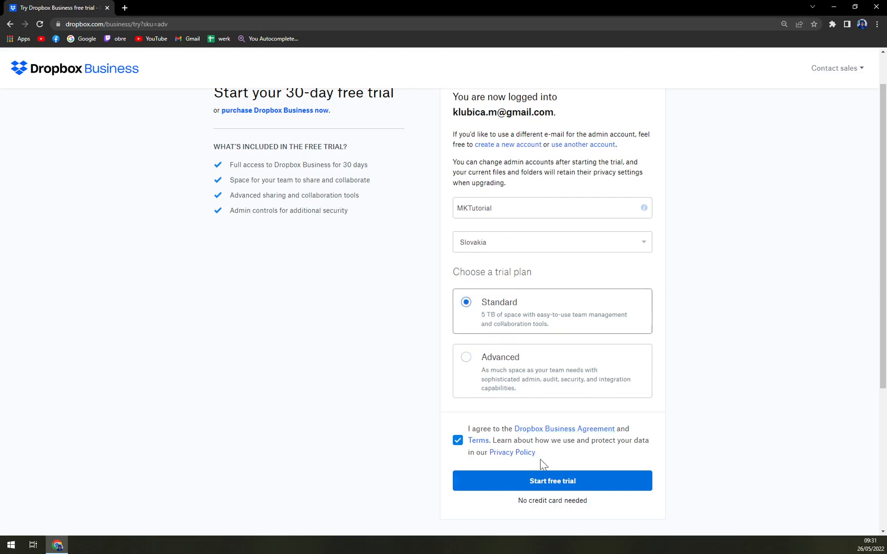
{"action": "left_click", "coordinate": [551, 481]}
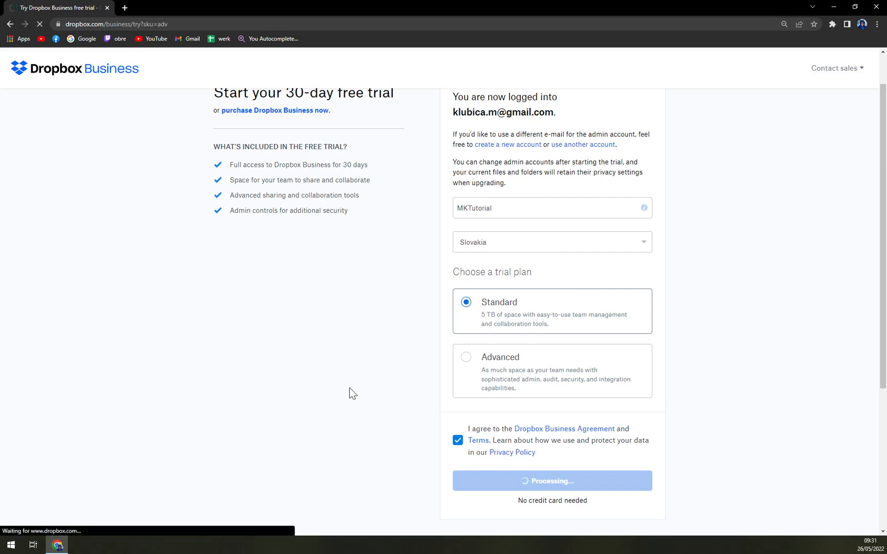
Set team size to 'Just you' and keep the Standard trial over Professional
{"action": "left_click", "coordinate": [551, 481]}
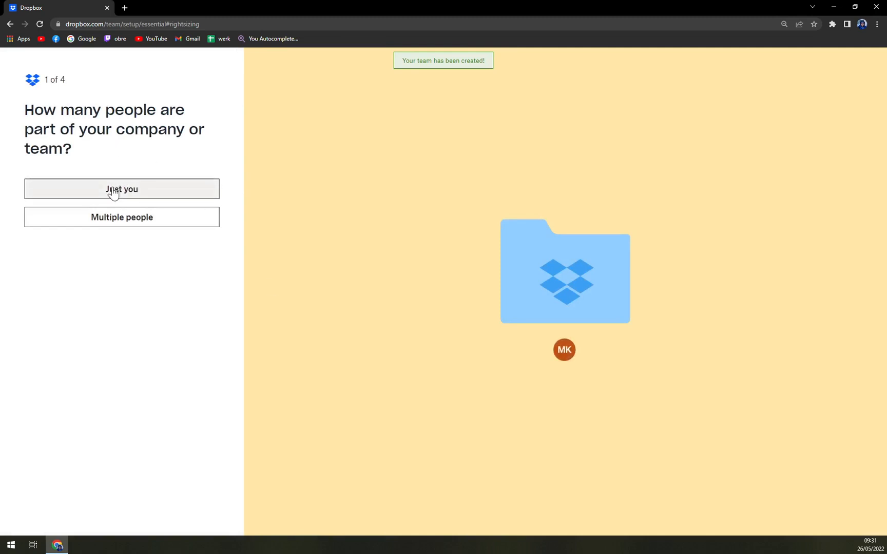
{"action": "left_click", "coordinate": [121, 189]}
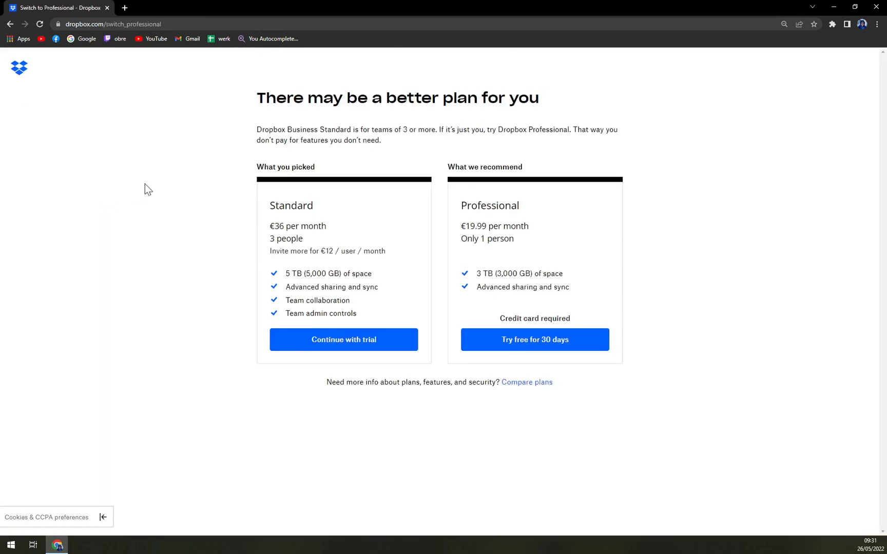
{"action": "mouse_move", "coordinate": [256, 102]}
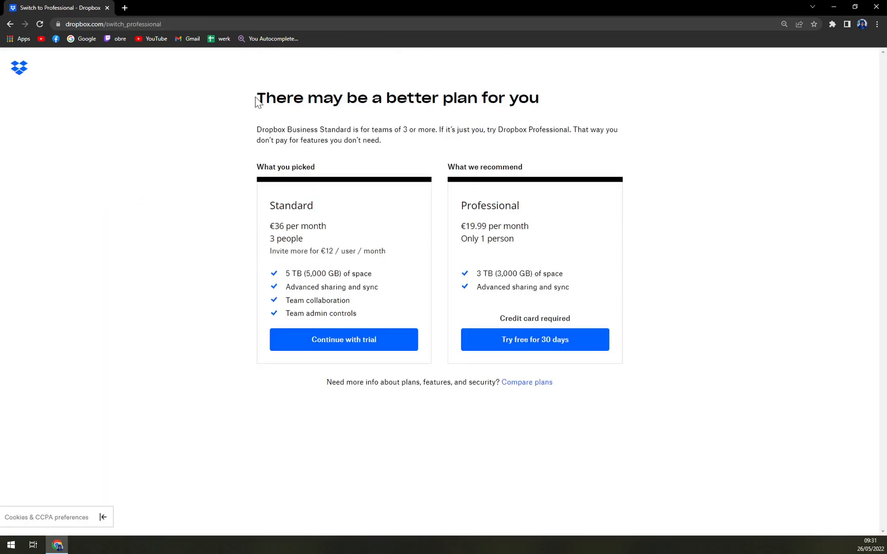
{"action": "left_click_drag", "start_coordinate": [266, 97], "coordinate": [538, 97]}
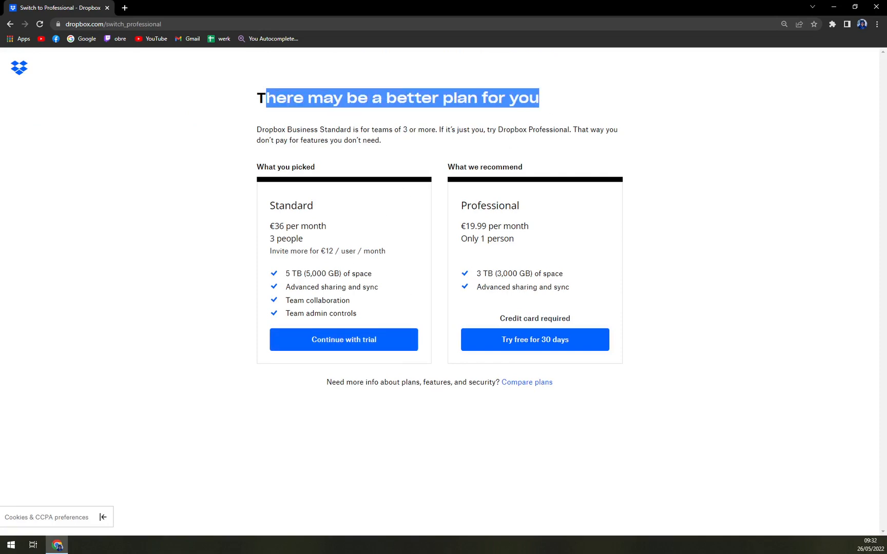
{"action": "left_click", "coordinate": [301, 154]}
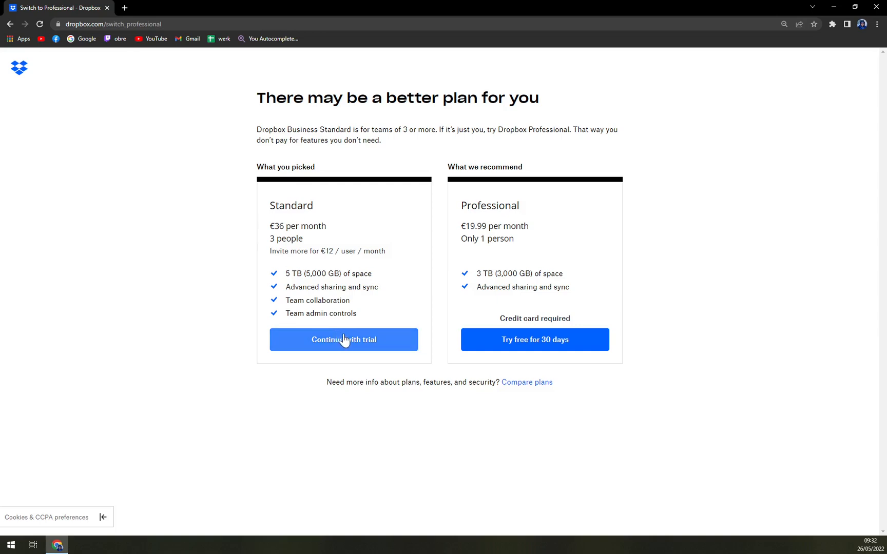
{"action": "mouse_move", "coordinate": [563, 350]}
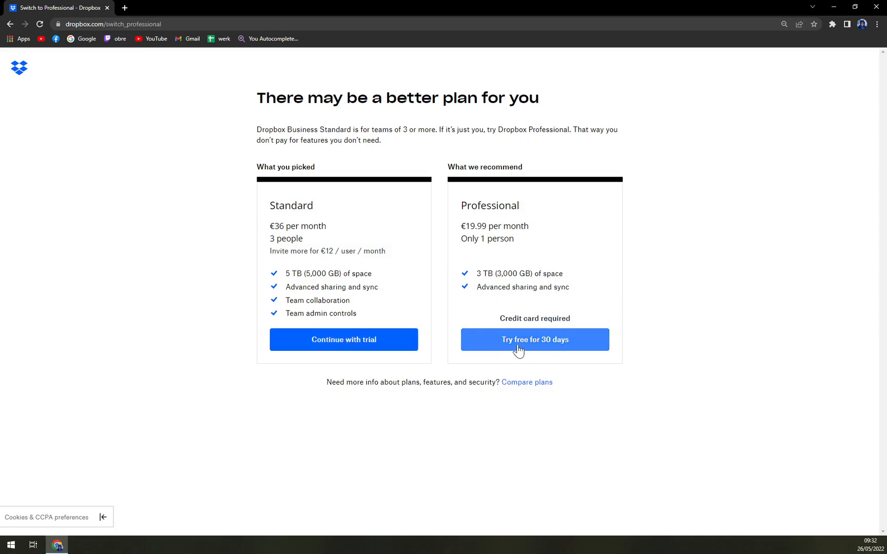
{"action": "left_click", "coordinate": [533, 339]}
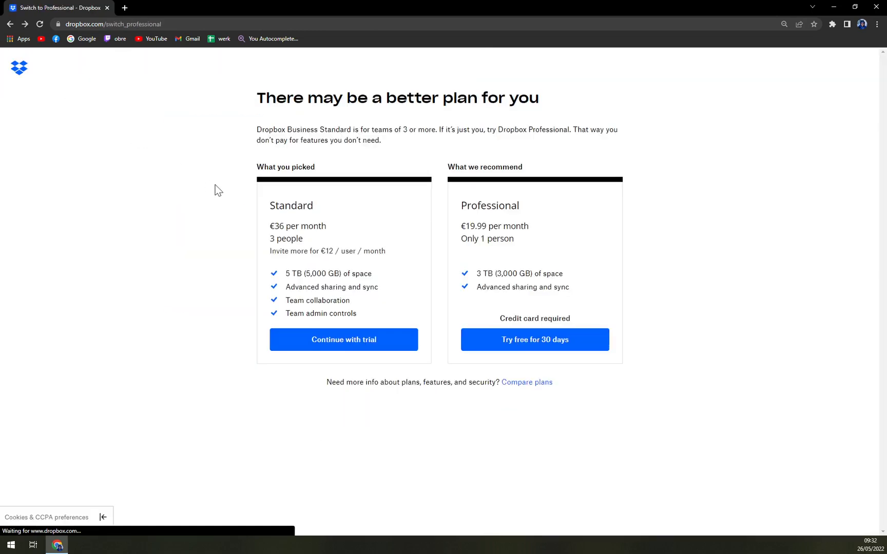
{"action": "left_click", "coordinate": [343, 339]}
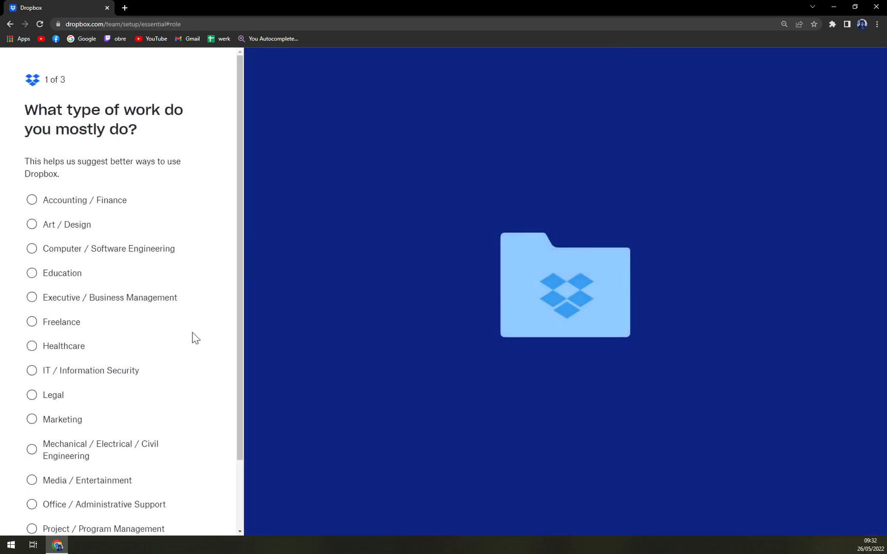
{"action": "mouse_move", "coordinate": [459, 412]}
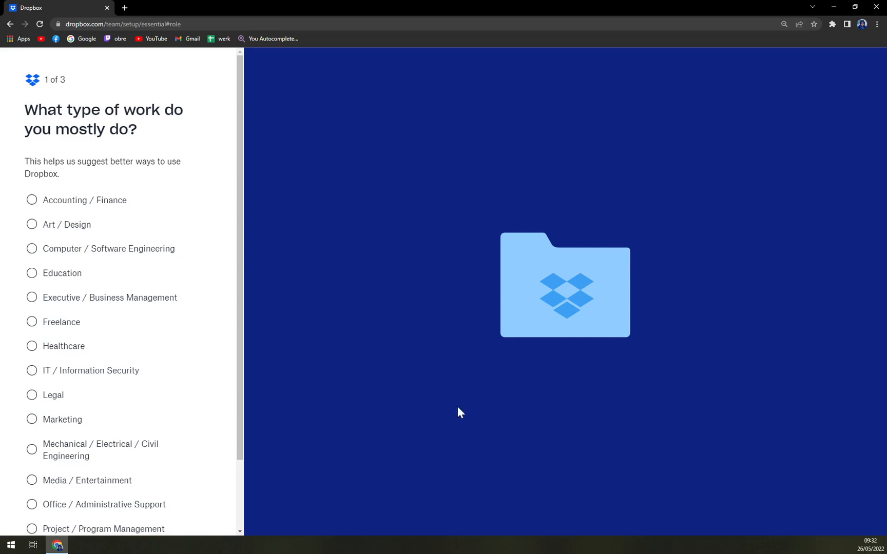
{"action": "mouse_move", "coordinate": [202, 345]}
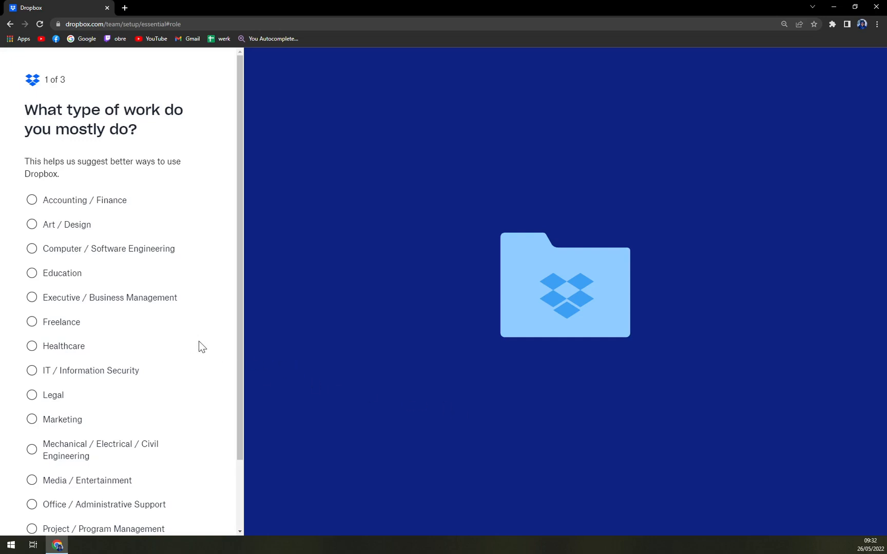
Finish the work-type and team-type questions and choose 'Remind me later' for the desktop app
{"action": "scroll", "scroll_direction": "down", "scroll_amount": 3}
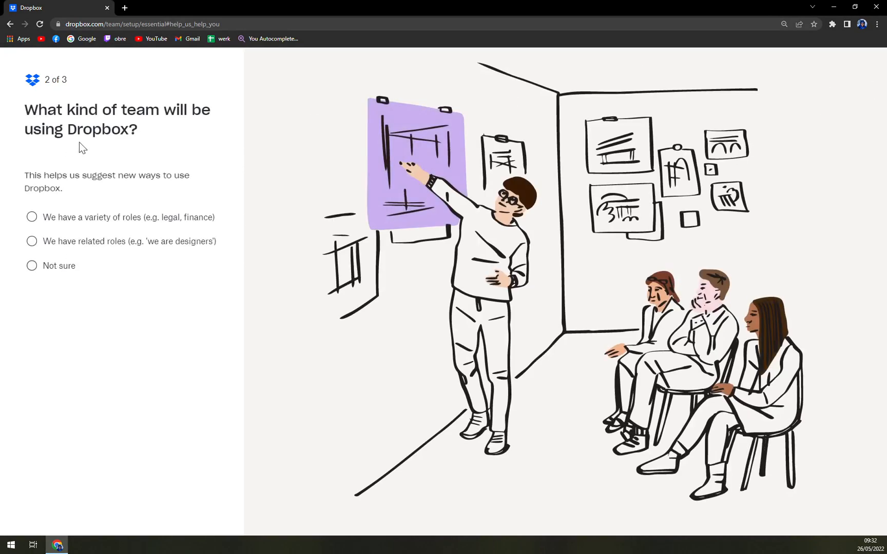
{"action": "mouse_move", "coordinate": [126, 245]}
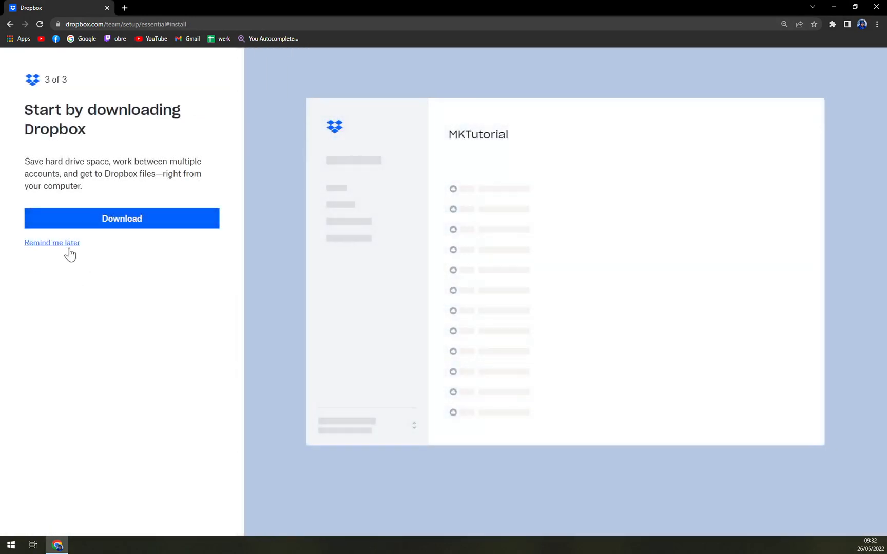
{"action": "left_click", "coordinate": [52, 242]}
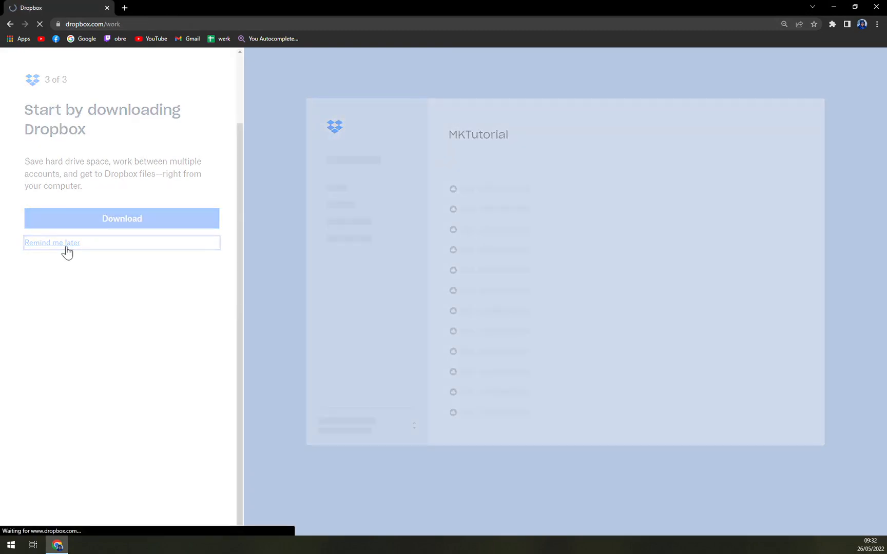
Load the MKTutorial team's All files view with its suggested role-based folders
{"action": "left_click", "coordinate": [51, 243]}
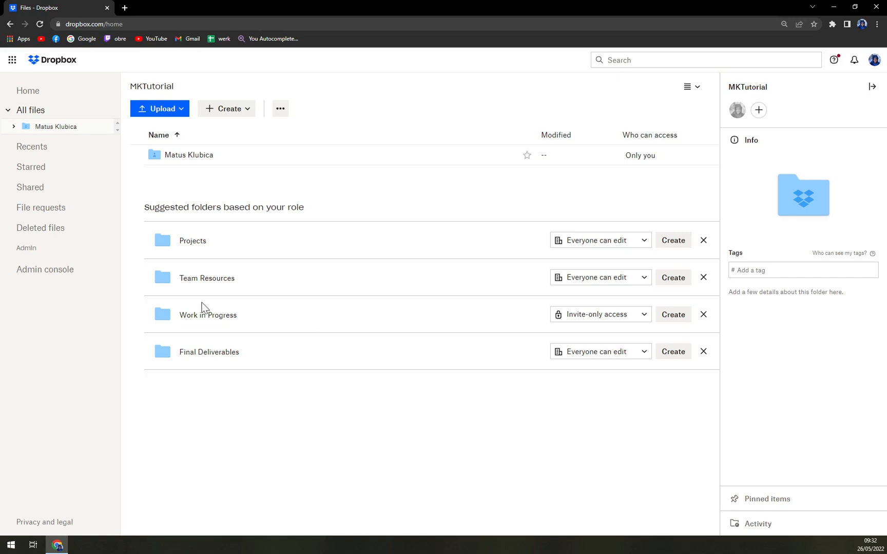
{"action": "mouse_move", "coordinate": [189, 226]}
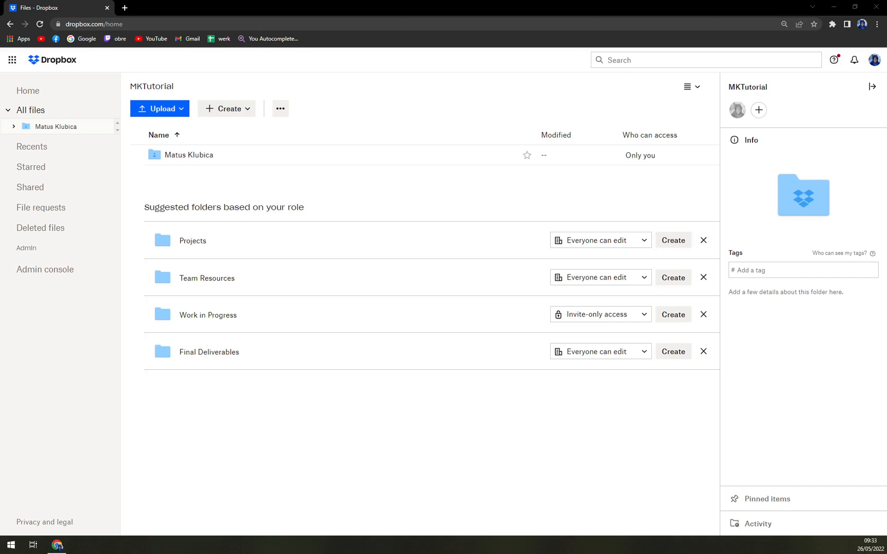
{"action": "mouse_move", "coordinate": [229, 89]}
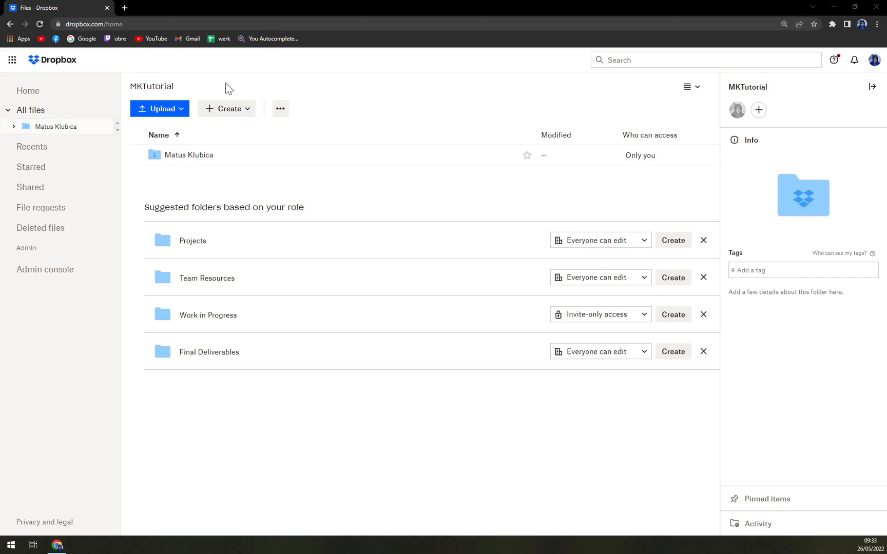
{"action": "mouse_move", "coordinate": [228, 109]}
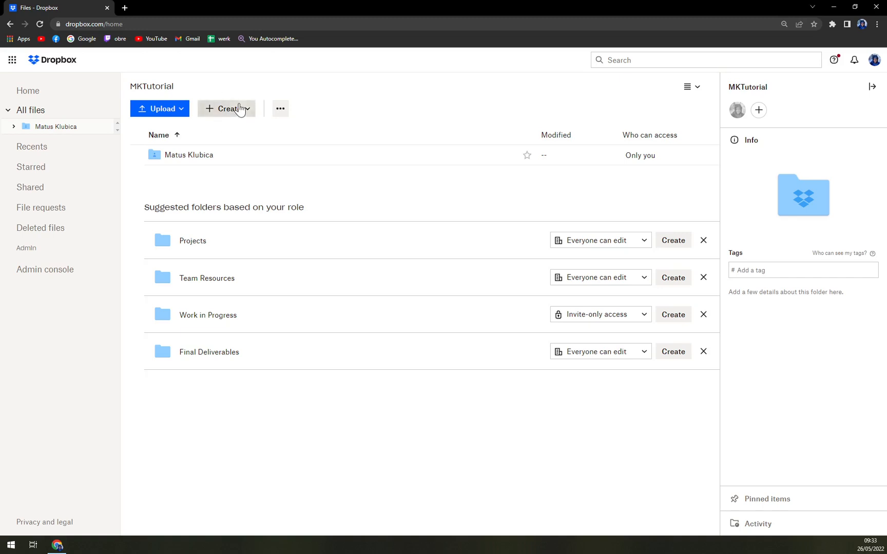
Upload 'How to Change User Account in WG Game Center 2022.mp4' via Upload > Files
{"action": "left_click", "coordinate": [226, 108]}
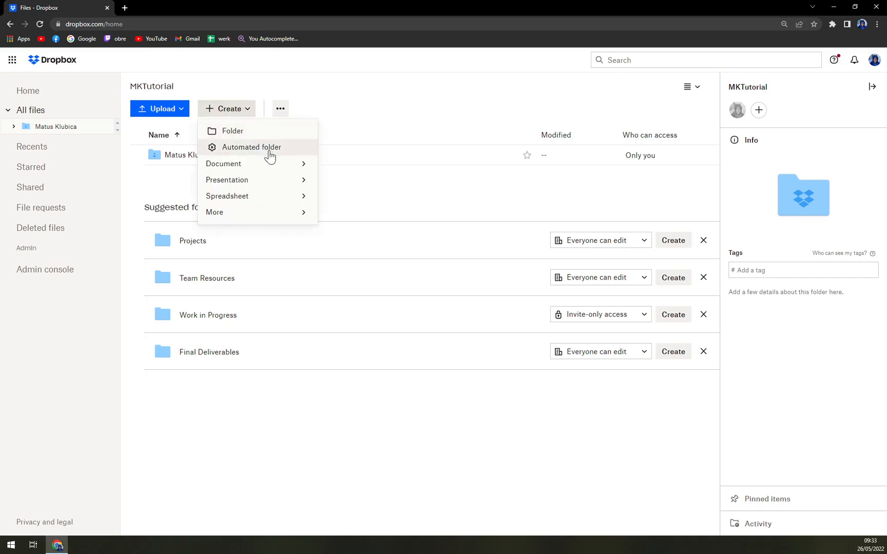
{"action": "left_click", "coordinate": [337, 99]}
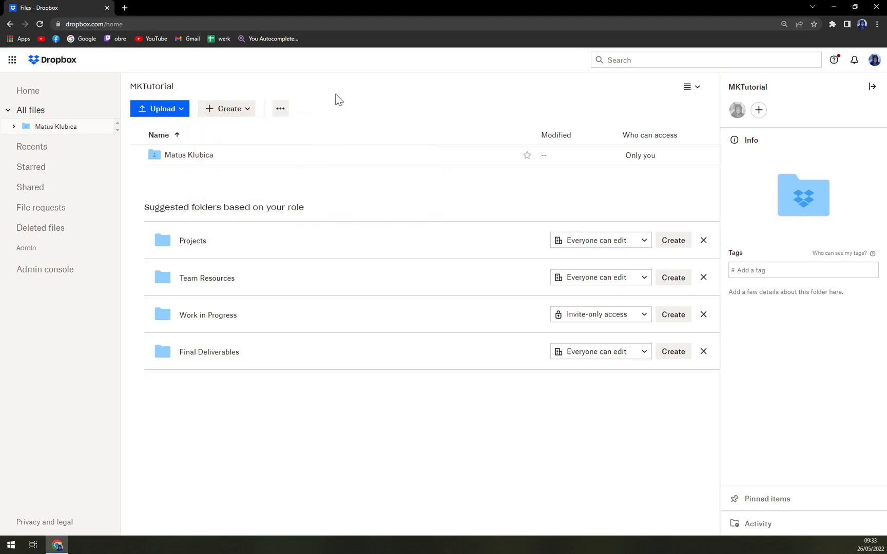
{"action": "left_click", "coordinate": [161, 108]}
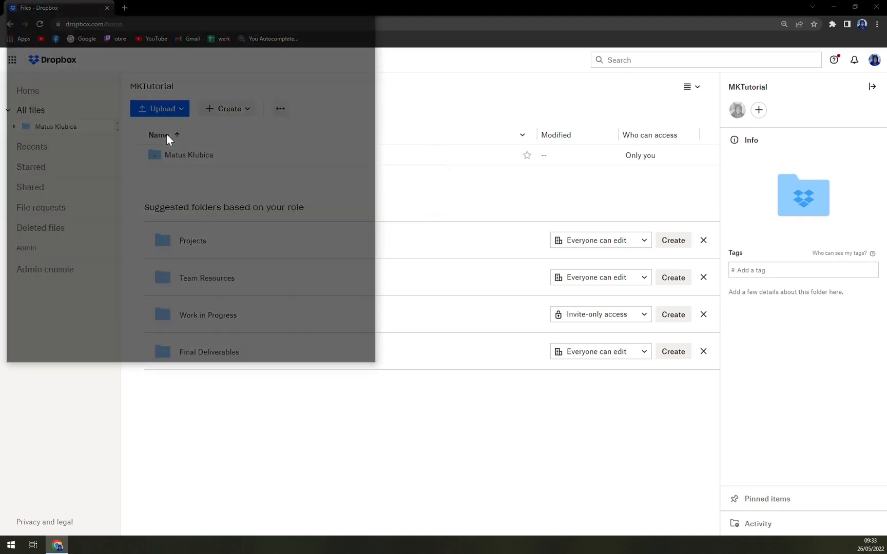
{"action": "left_click", "coordinate": [160, 109]}
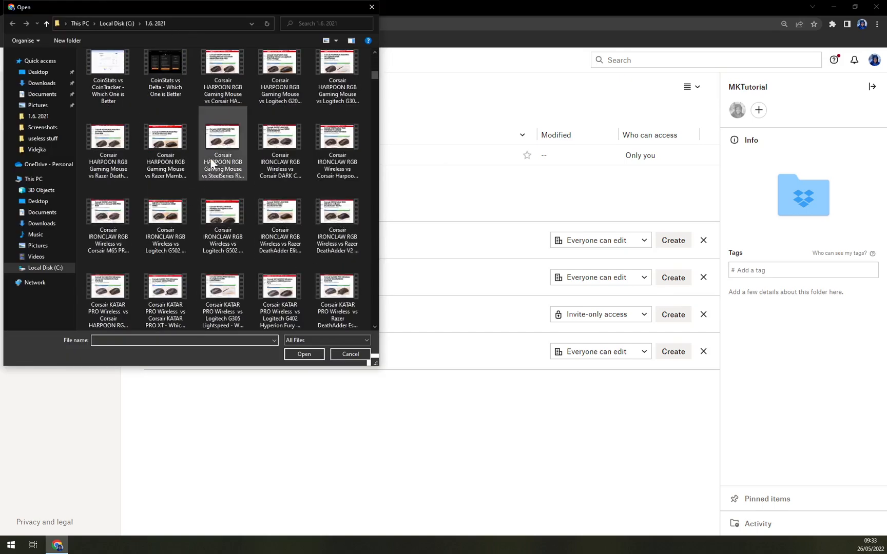
{"action": "scroll", "scroll_direction": "down", "scroll_amount": 3}
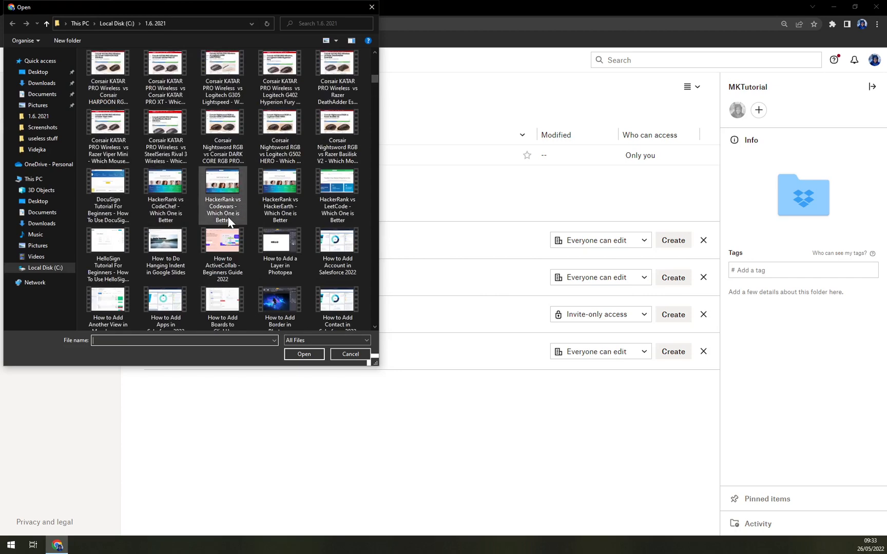
{"action": "scroll", "scroll_direction": "down", "scroll_amount": 3}
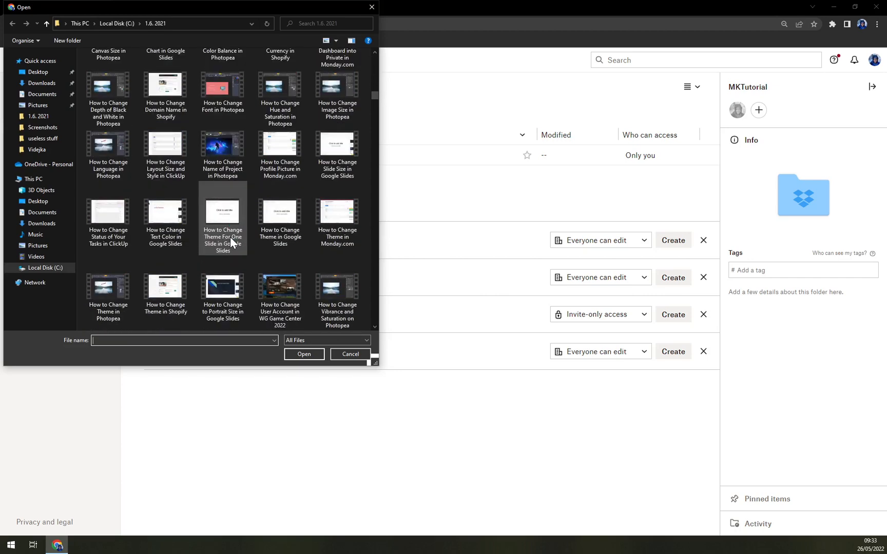
{"action": "mouse_move", "coordinate": [269, 294]}
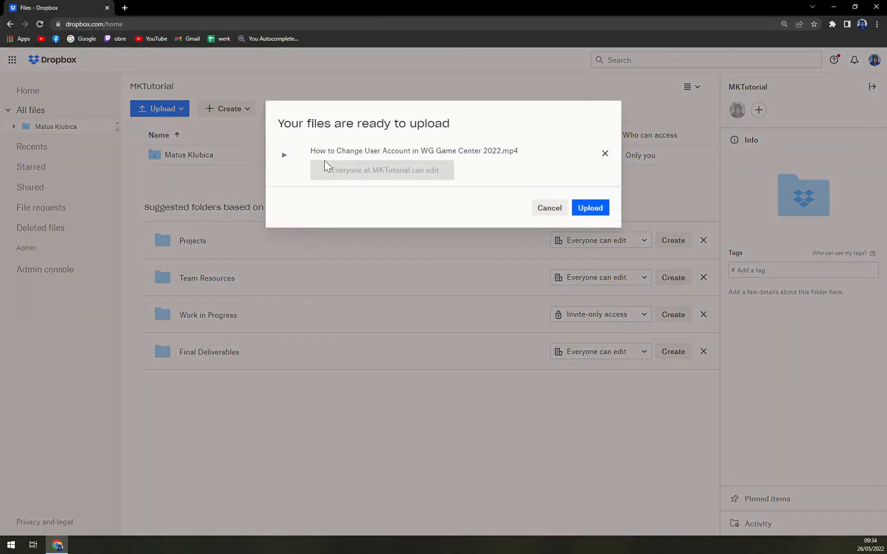
{"action": "left_click", "coordinate": [590, 207]}
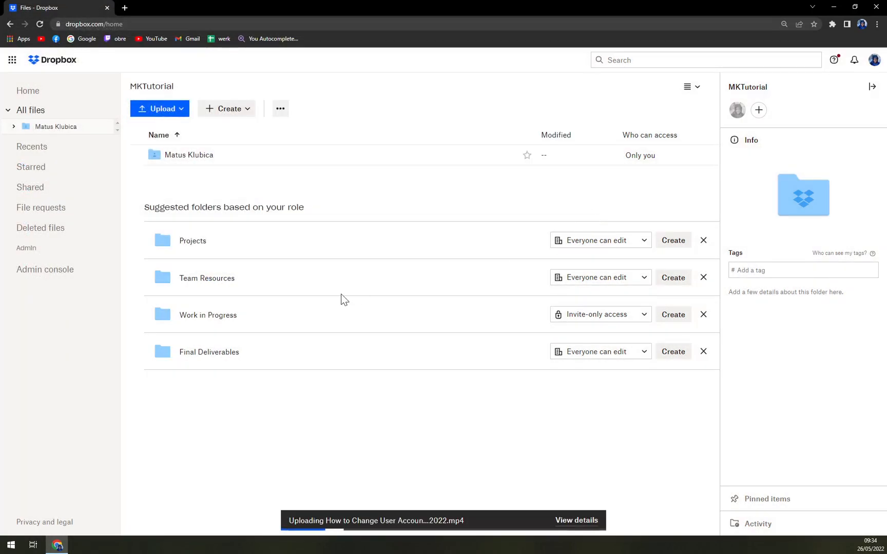
{"action": "mouse_move", "coordinate": [447, 358]}
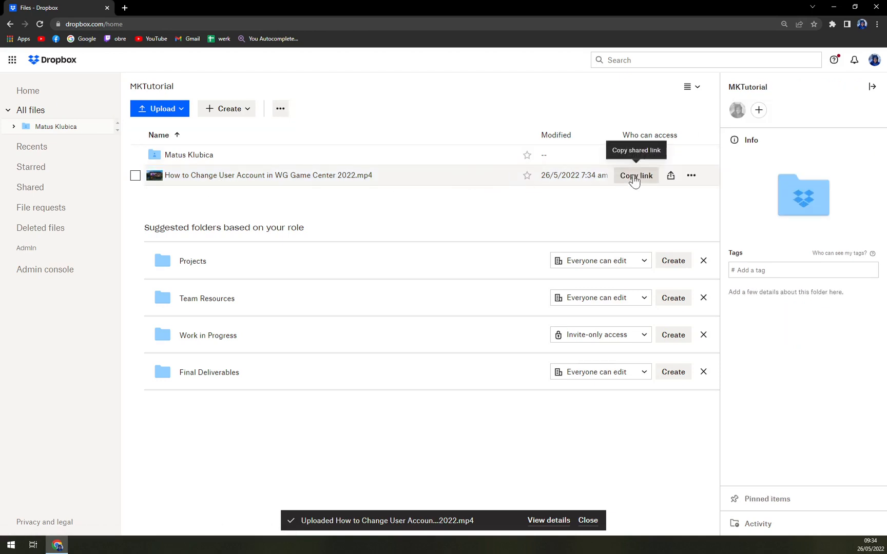
Copy the WG Game Center video's link, close its preview, and dismiss the notice
{"action": "left_click", "coordinate": [636, 175]}
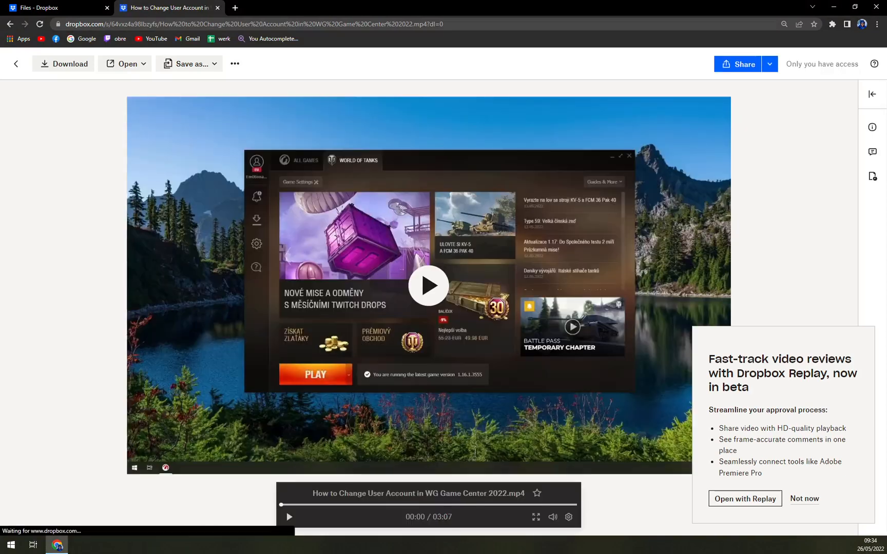
{"action": "left_click", "coordinate": [288, 517]}
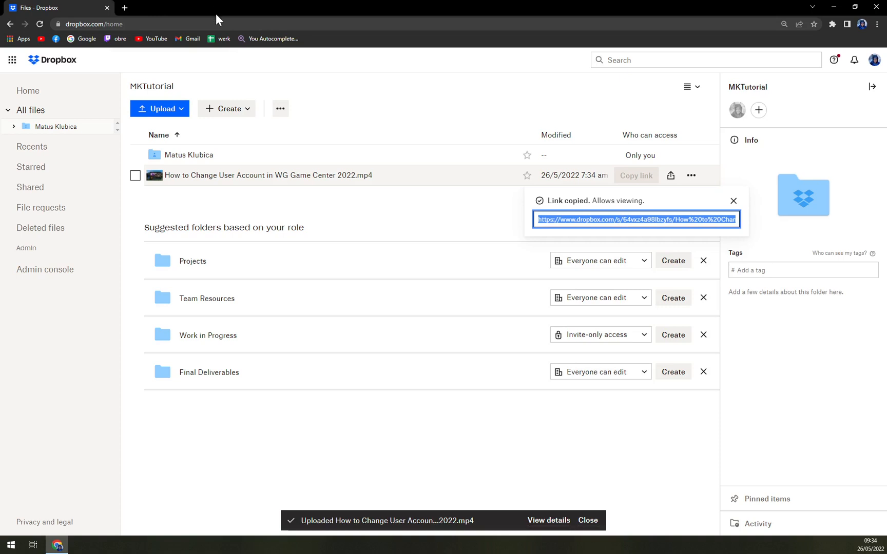
{"action": "left_click", "coordinate": [733, 201]}
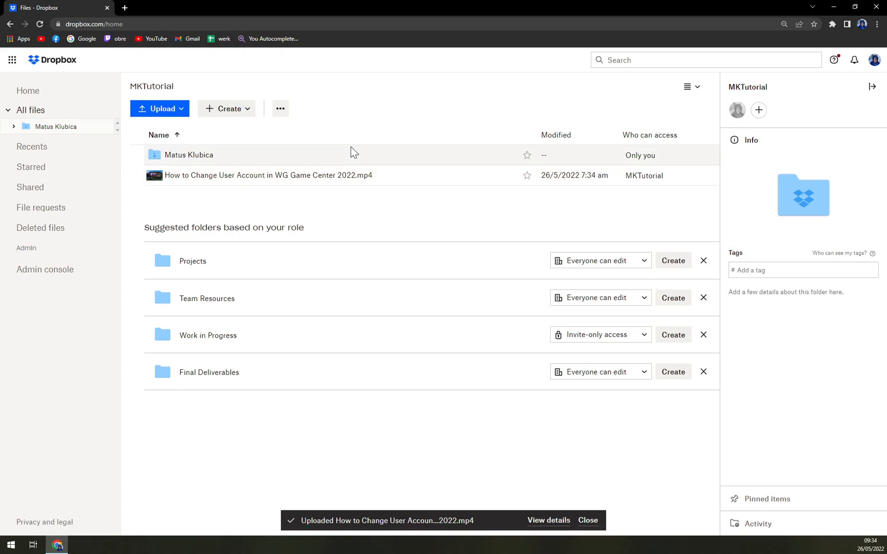
{"action": "mouse_move", "coordinate": [361, 99]}
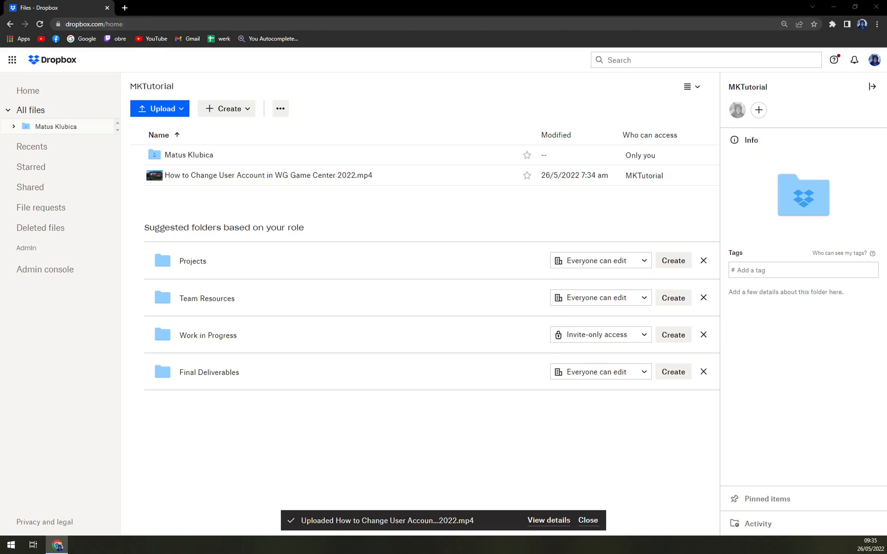
{"action": "mouse_move", "coordinate": [282, 217]}
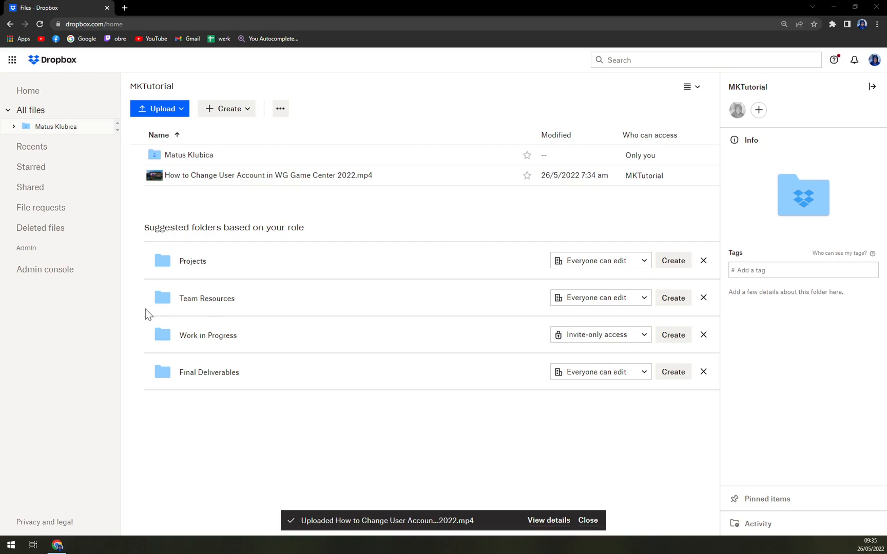
{"action": "mouse_move", "coordinate": [153, 311]}
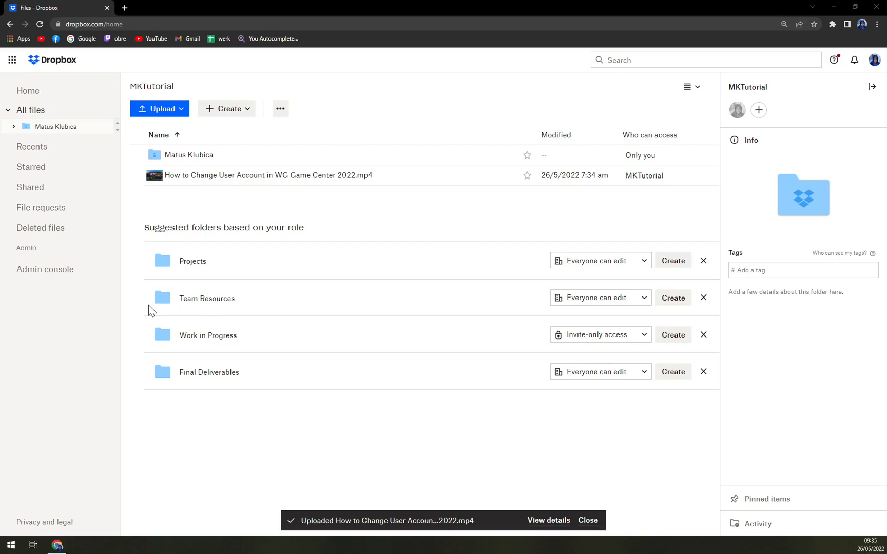
{"action": "mouse_move", "coordinate": [152, 310]}
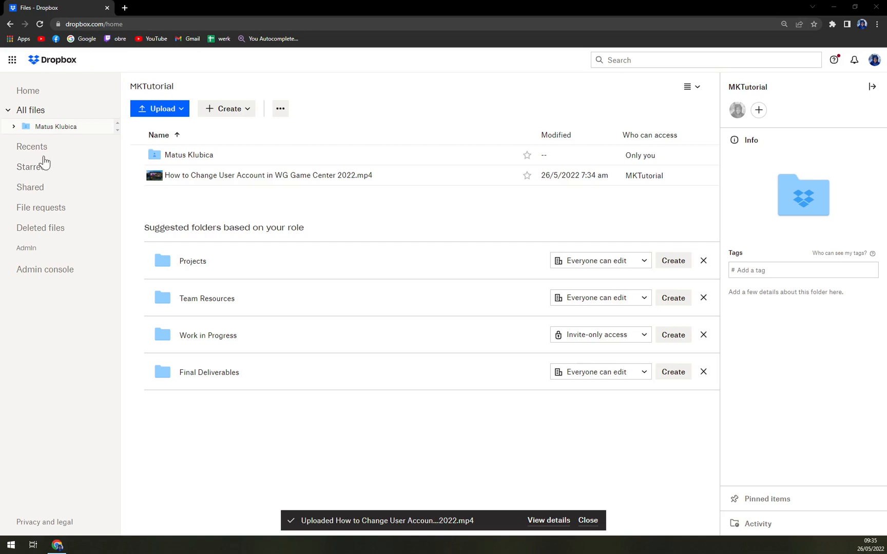
View Recents, then Home, and open and close the account menu
{"action": "left_click", "coordinate": [32, 147]}
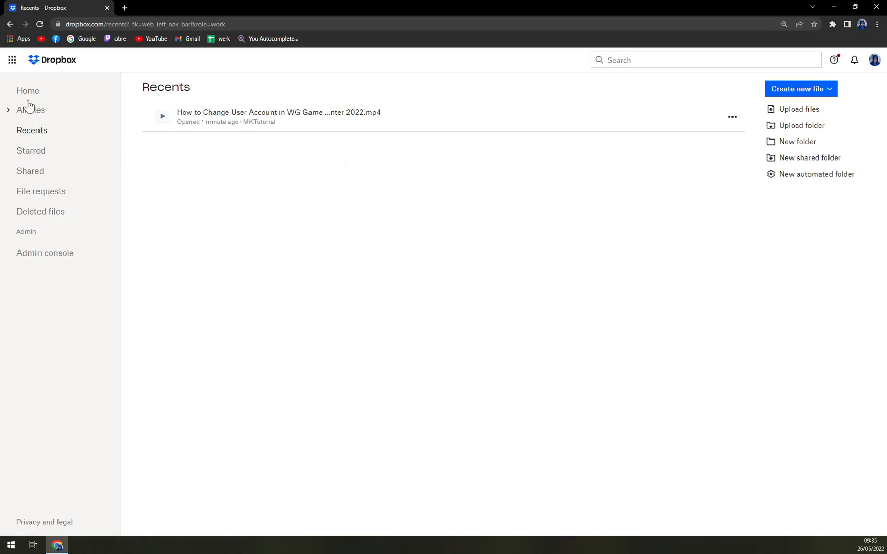
{"action": "left_click", "coordinate": [28, 91]}
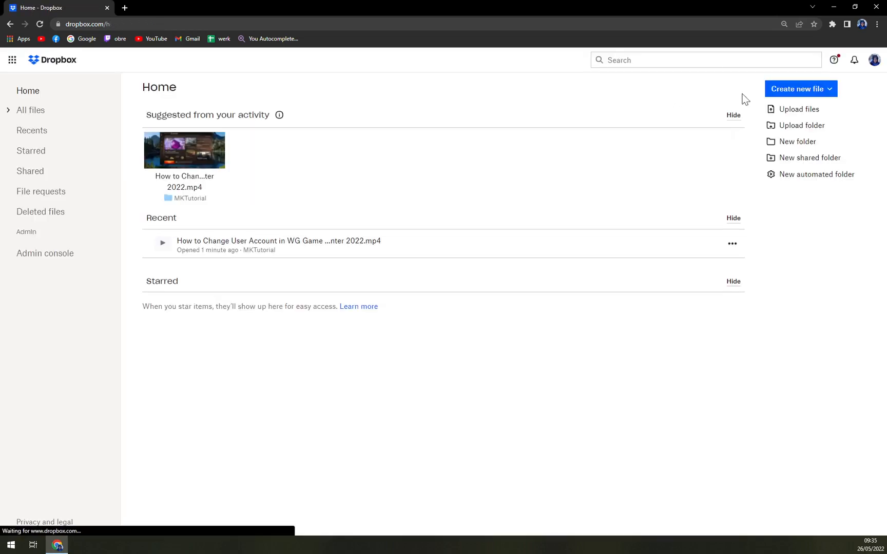
{"action": "left_click", "coordinate": [875, 60]}
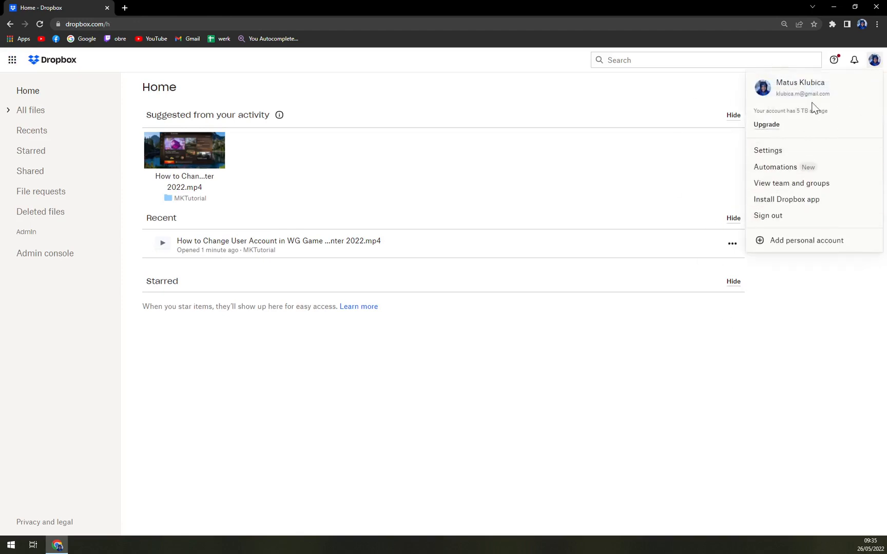
{"action": "mouse_move", "coordinate": [764, 136]}
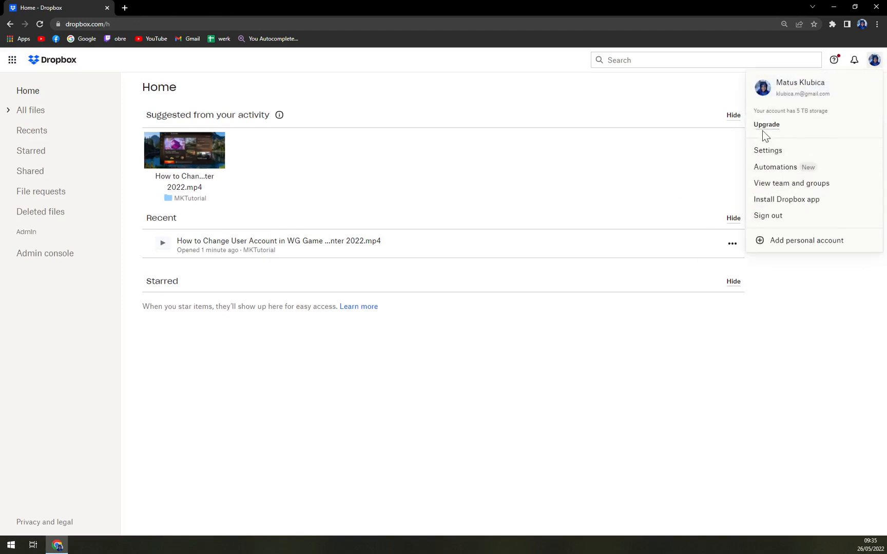
{"action": "left_click", "coordinate": [765, 124]}
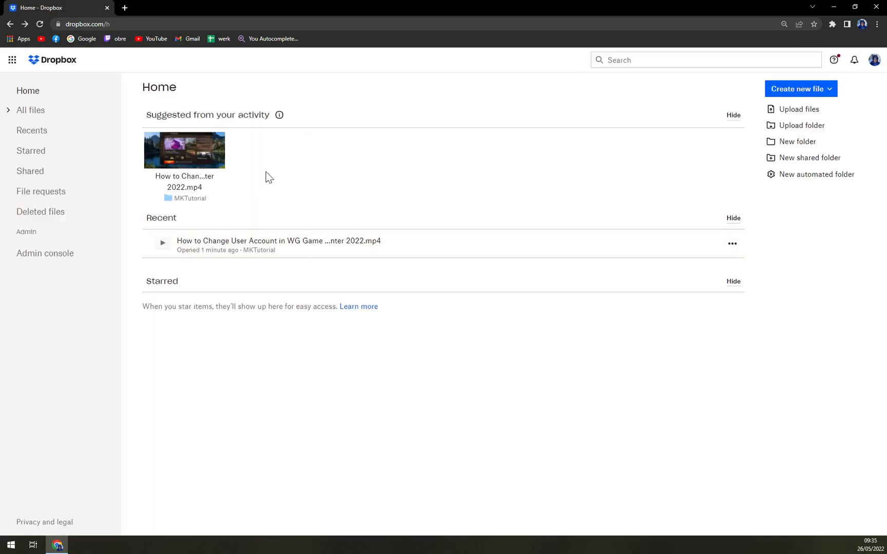
{"action": "mouse_move", "coordinate": [320, 159]}
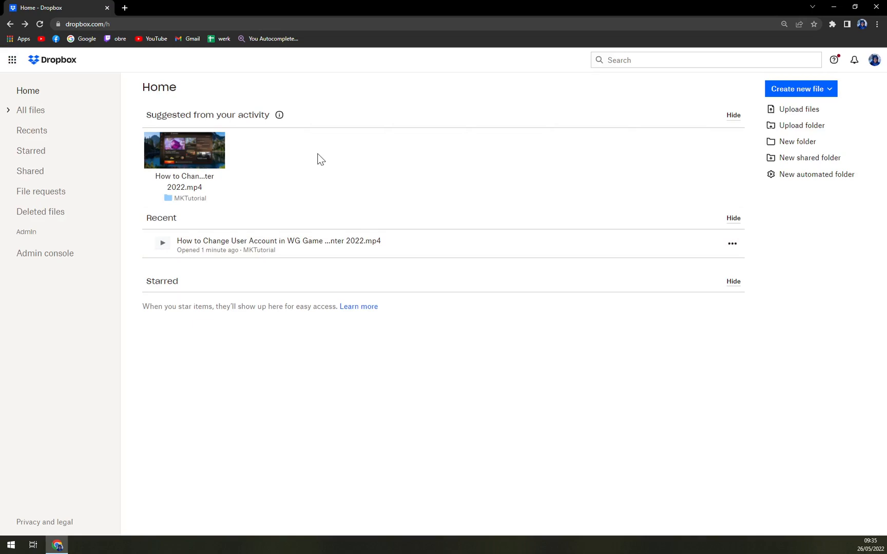
{"action": "mouse_move", "coordinate": [310, 187]}
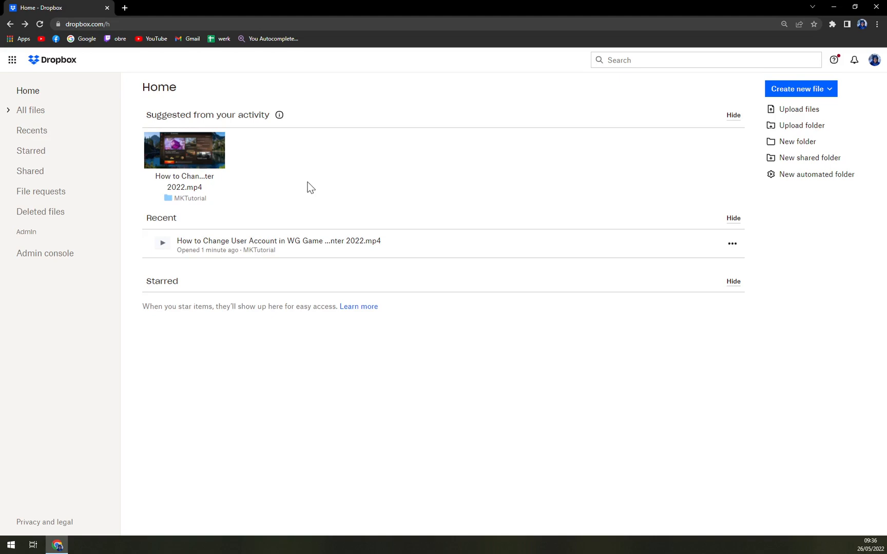
{"action": "mouse_move", "coordinate": [294, 205]}
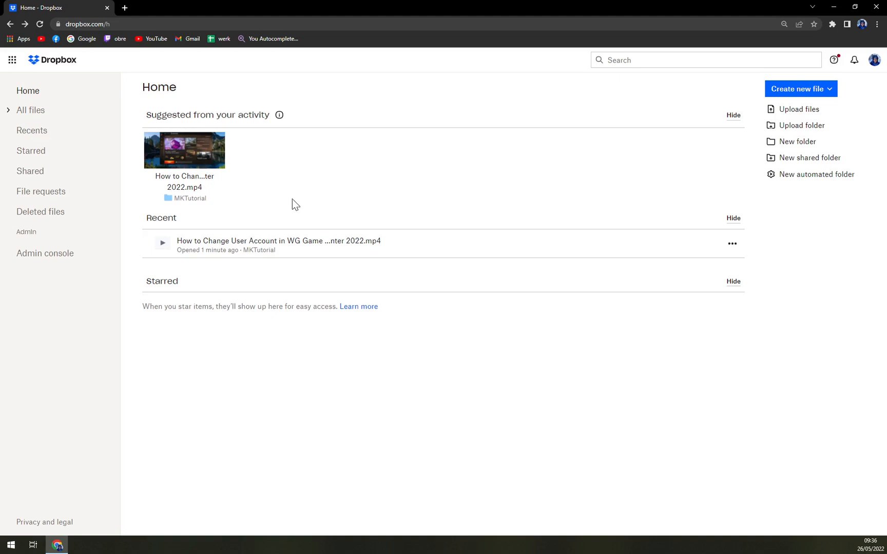